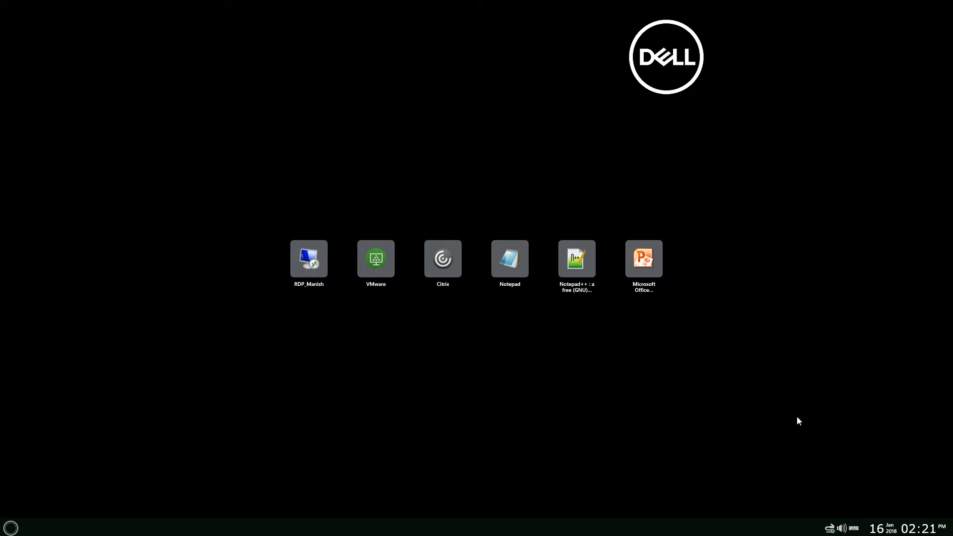
mouse_move(29, 504)
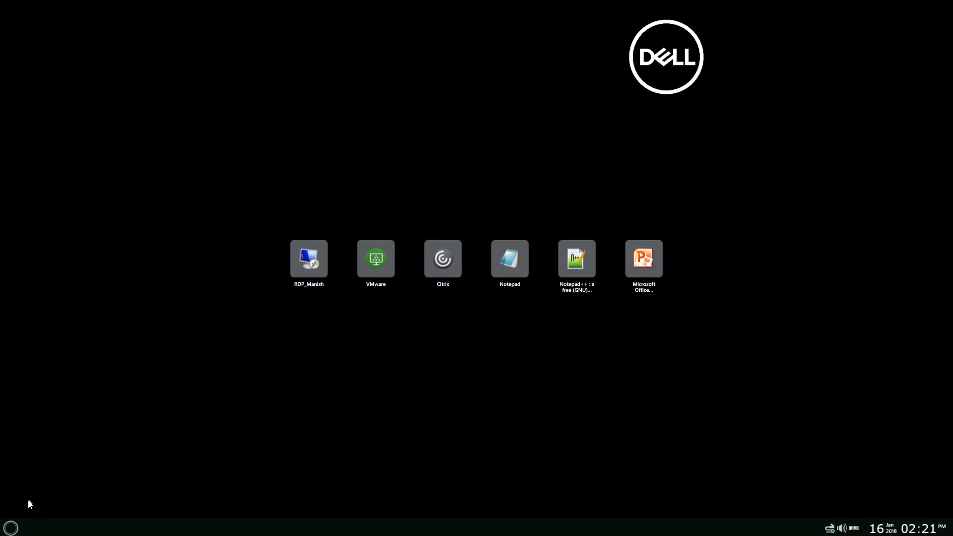
mouse_move(27, 507)
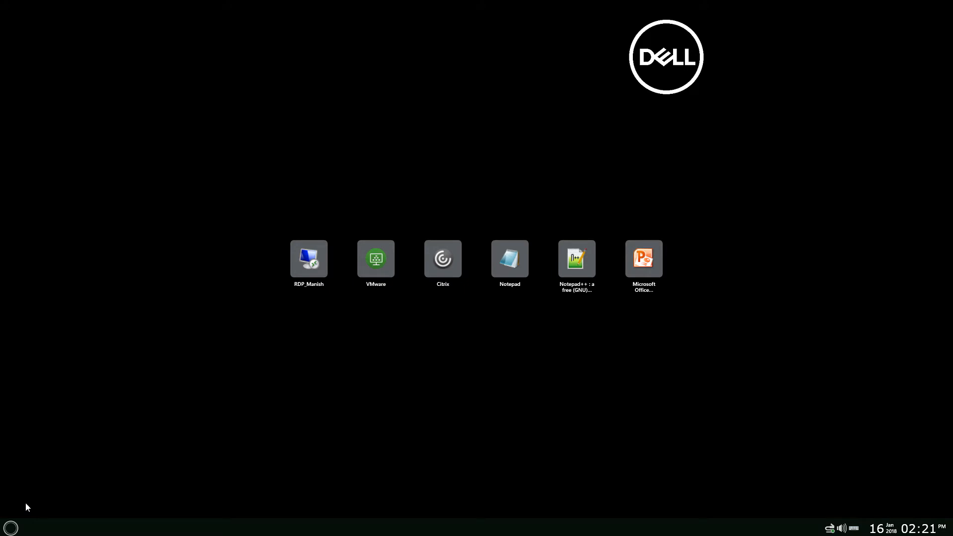
mouse_move(11, 527)
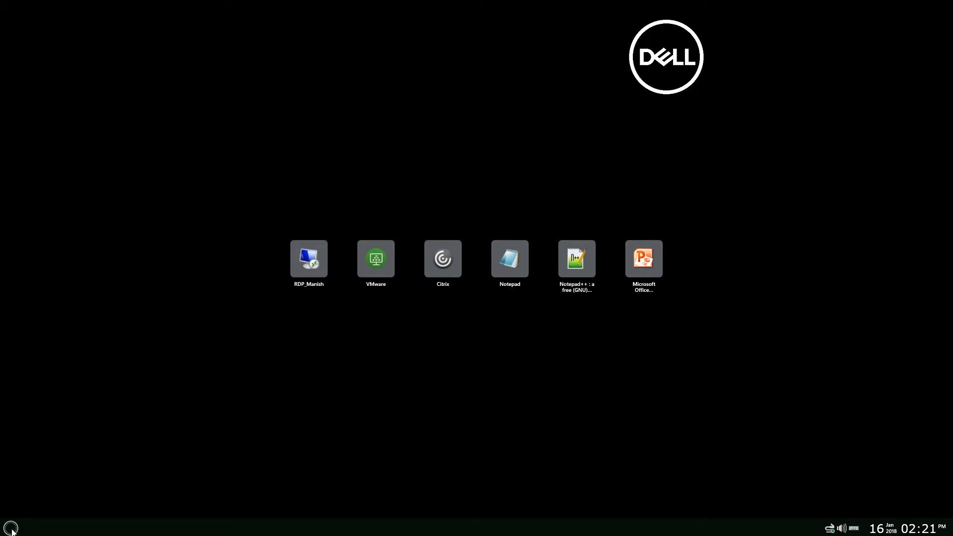
Step: Enter Admin Access from the Start menu to open Wyse Easy Setup in Admin Mode
left_click(10, 526)
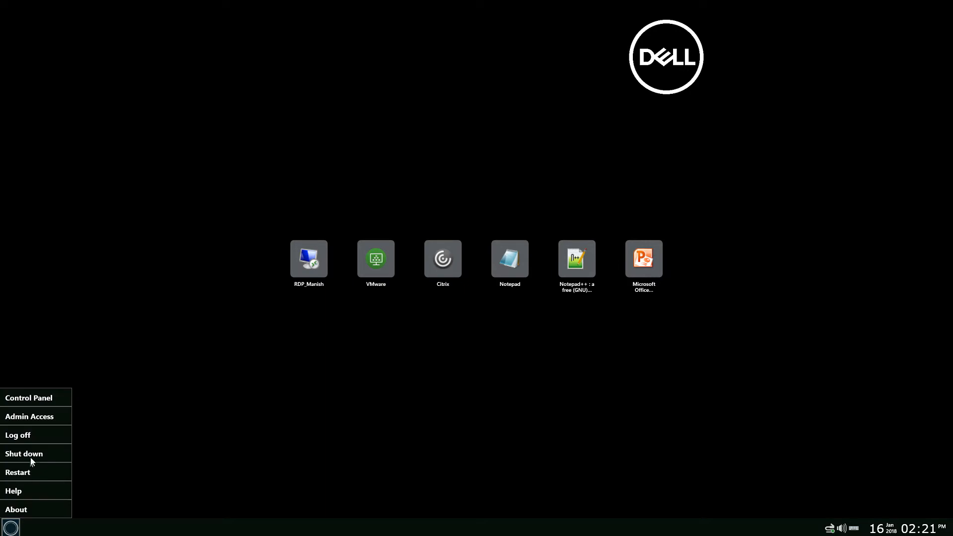
mouse_move(29, 416)
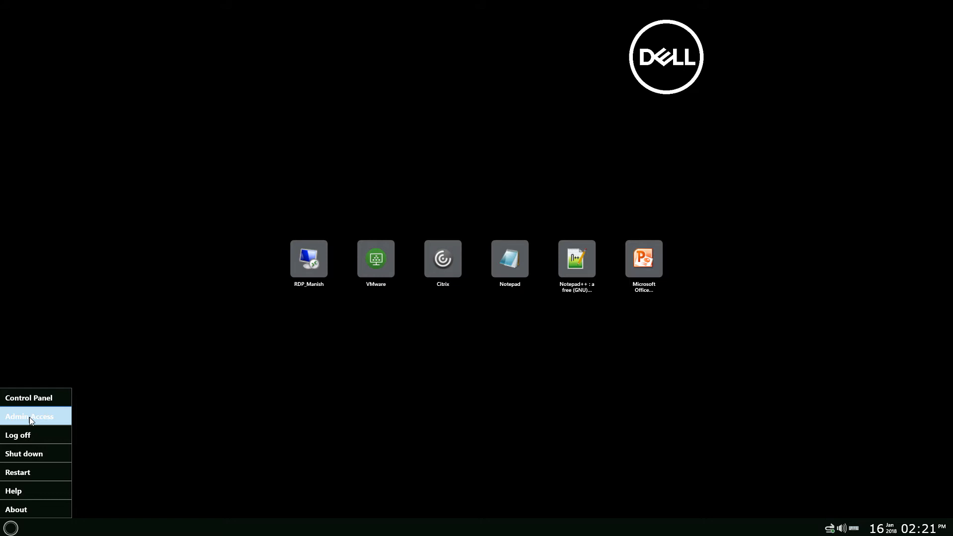
left_click(30, 421)
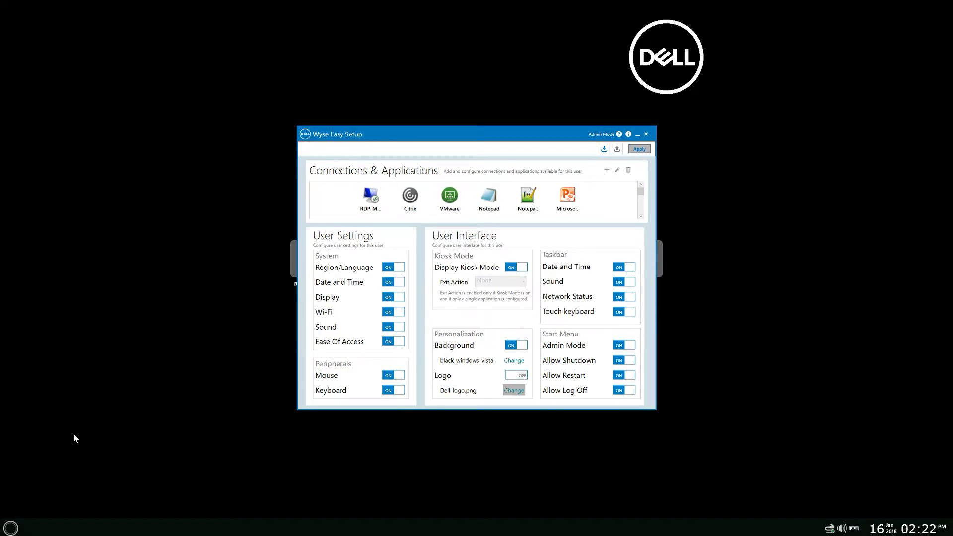
mouse_move(389, 135)
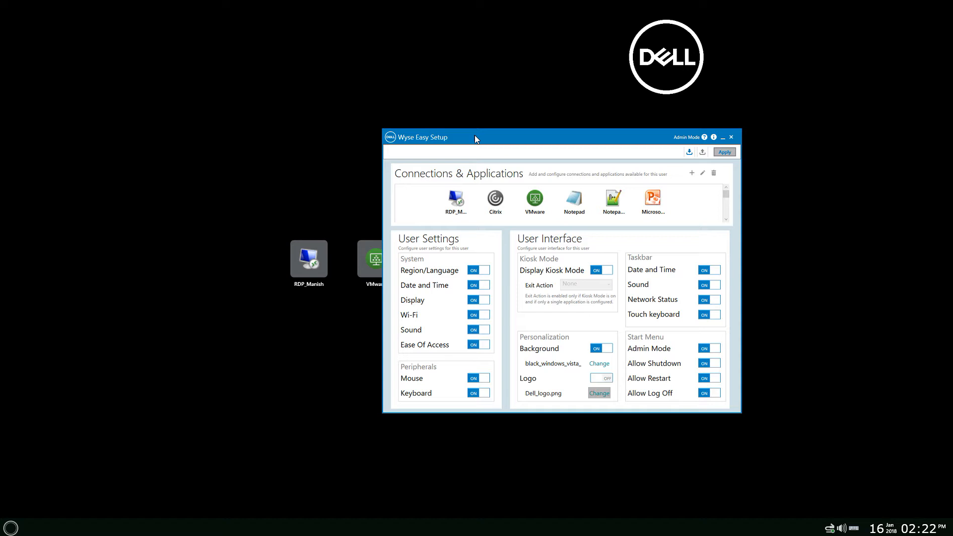
left_click(455, 200)
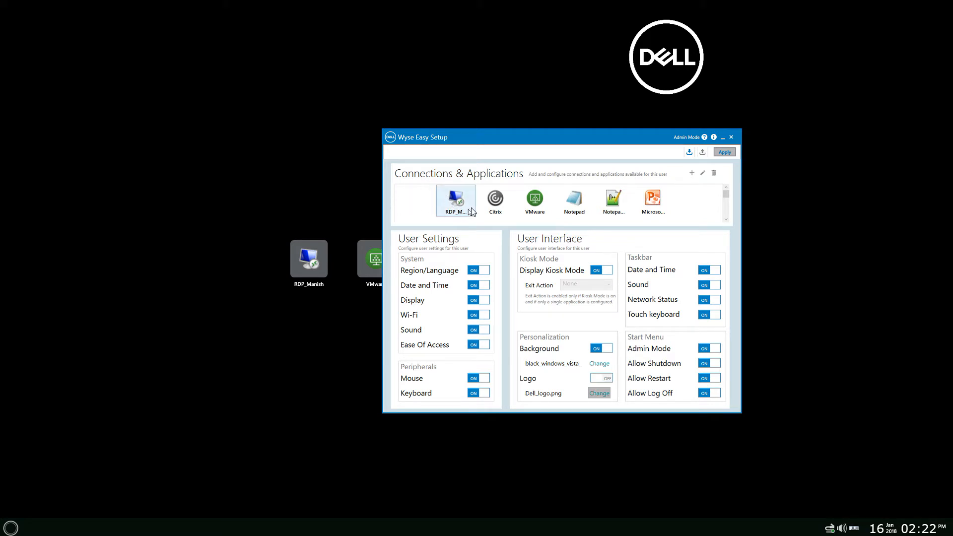
left_click(494, 200)
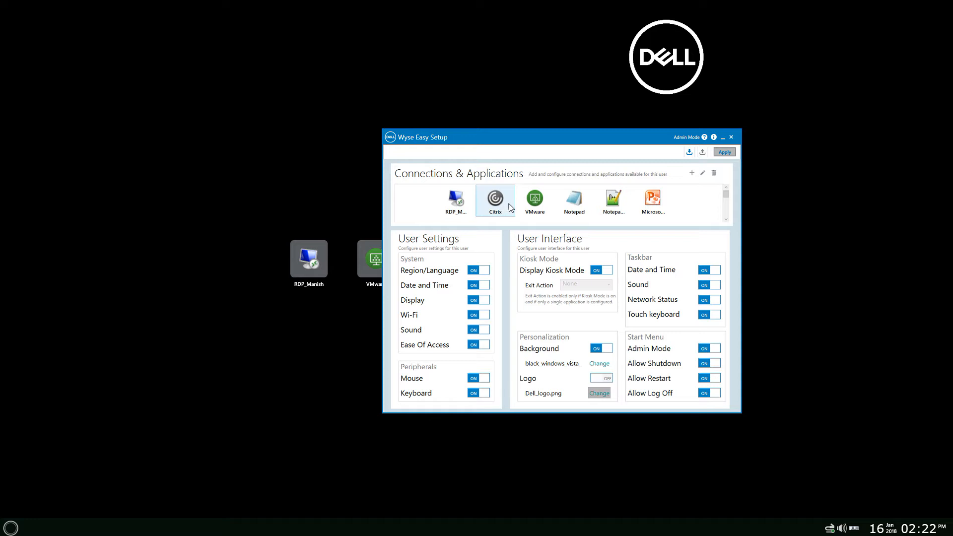
left_click(534, 201)
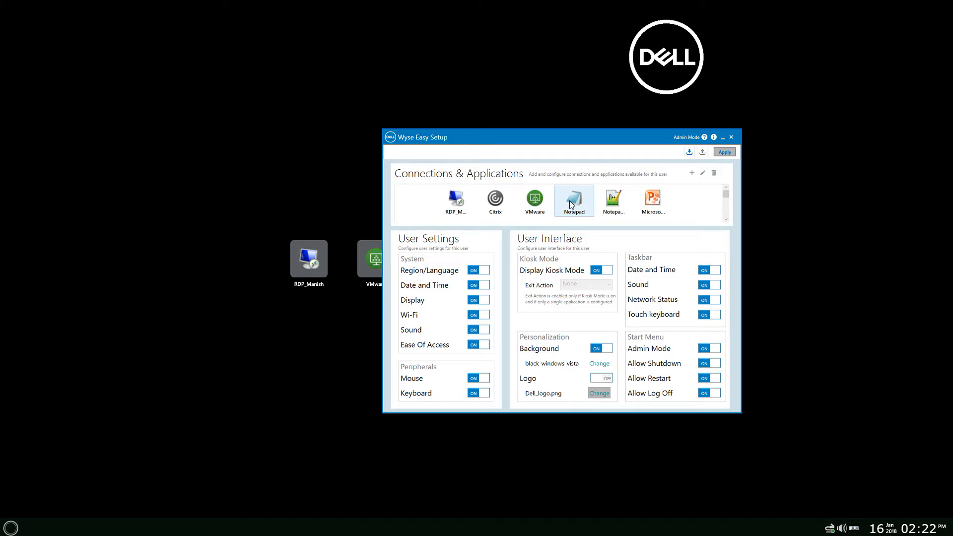
mouse_move(678, 201)
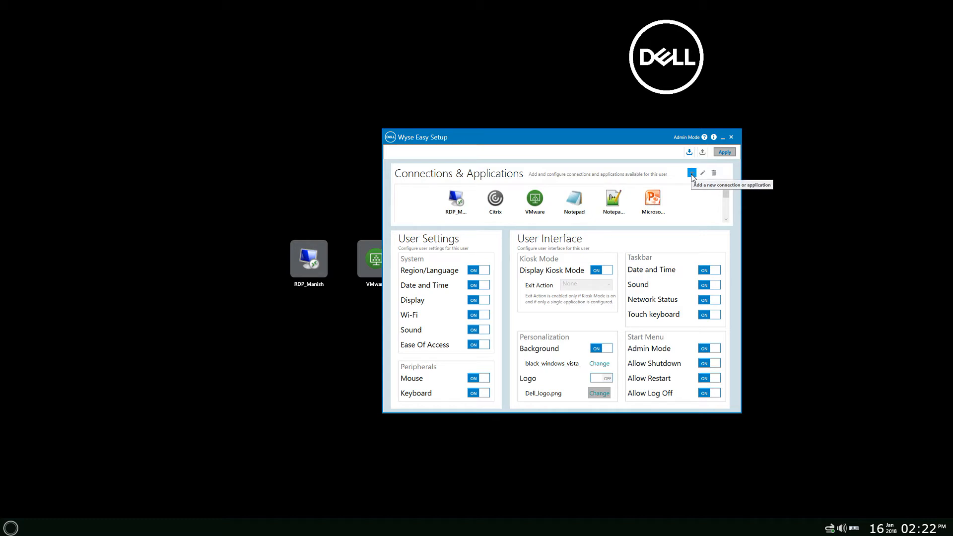
mouse_move(694, 189)
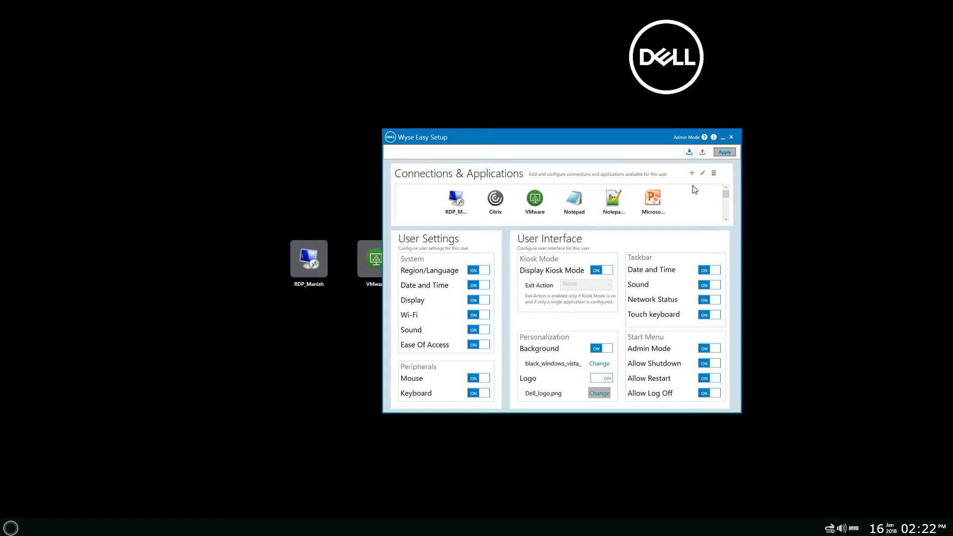
mouse_move(617, 178)
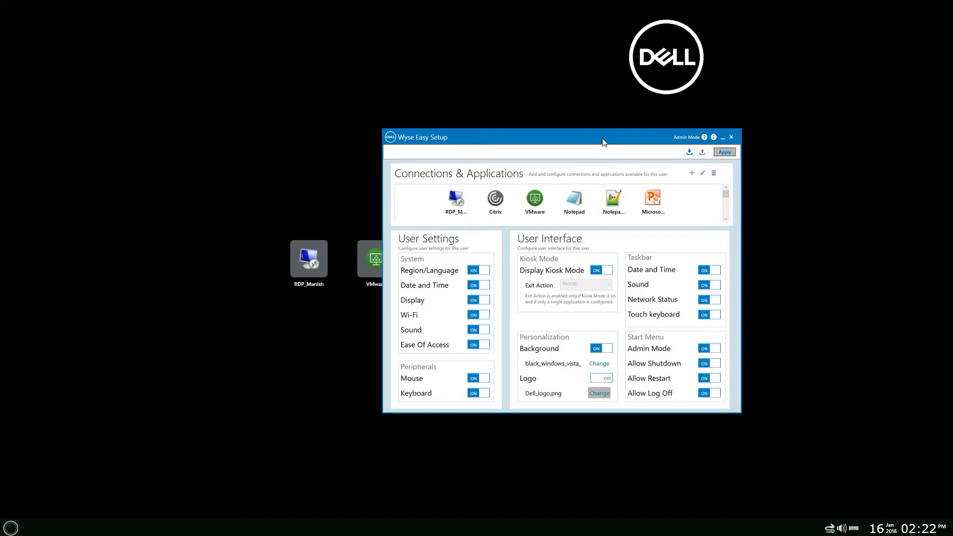
mouse_move(692, 179)
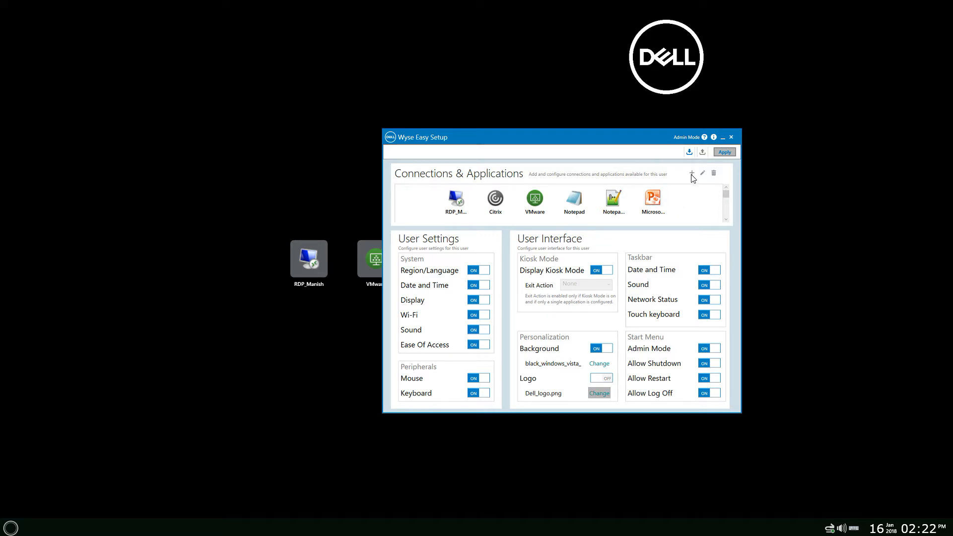
Step: Show the available applications, select Notepad, then browse for an import file and cancel
left_click(691, 173)
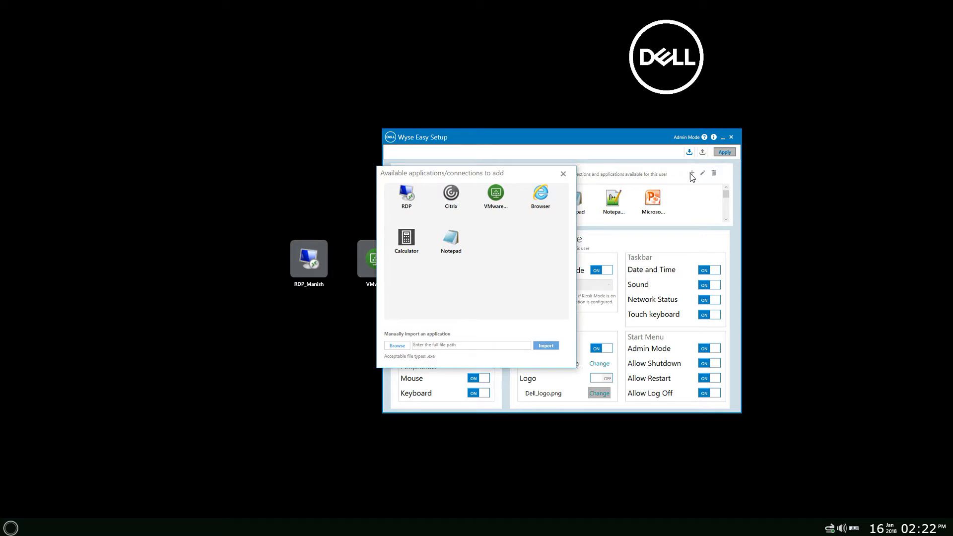
left_click(450, 241)
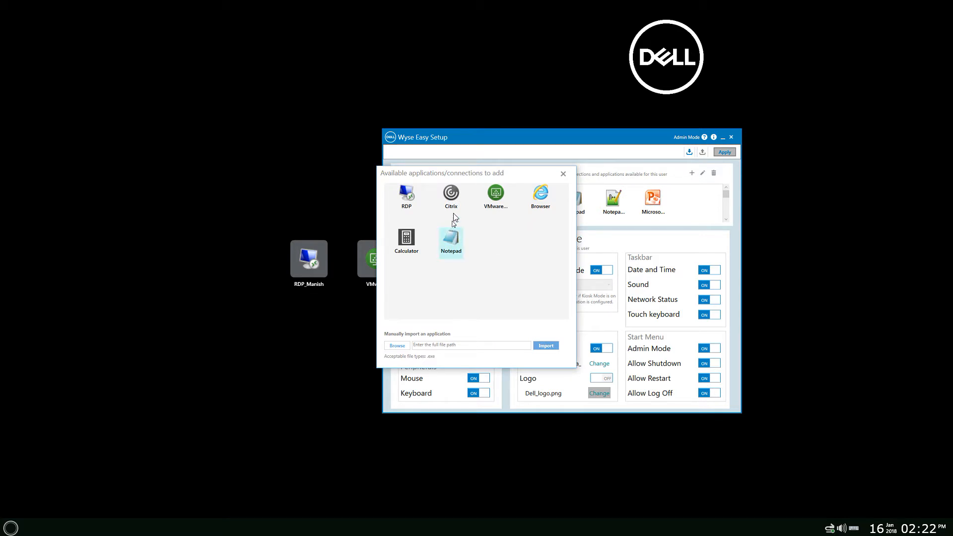
mouse_move(443, 224)
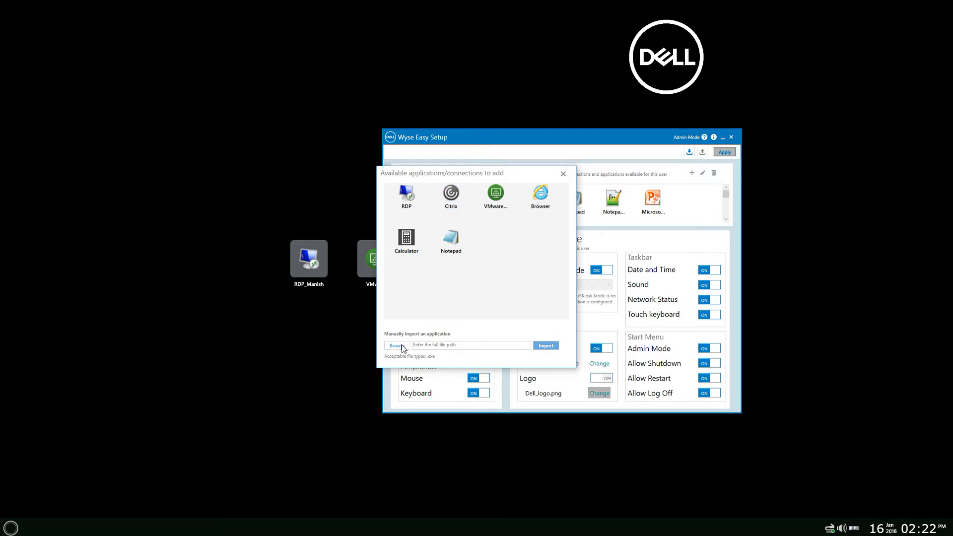
left_click(395, 345)
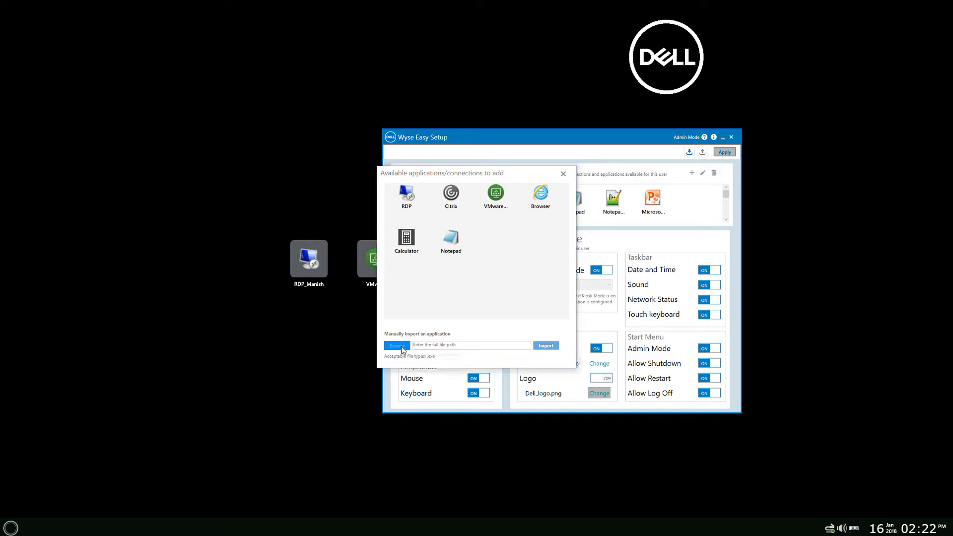
left_click(396, 344)
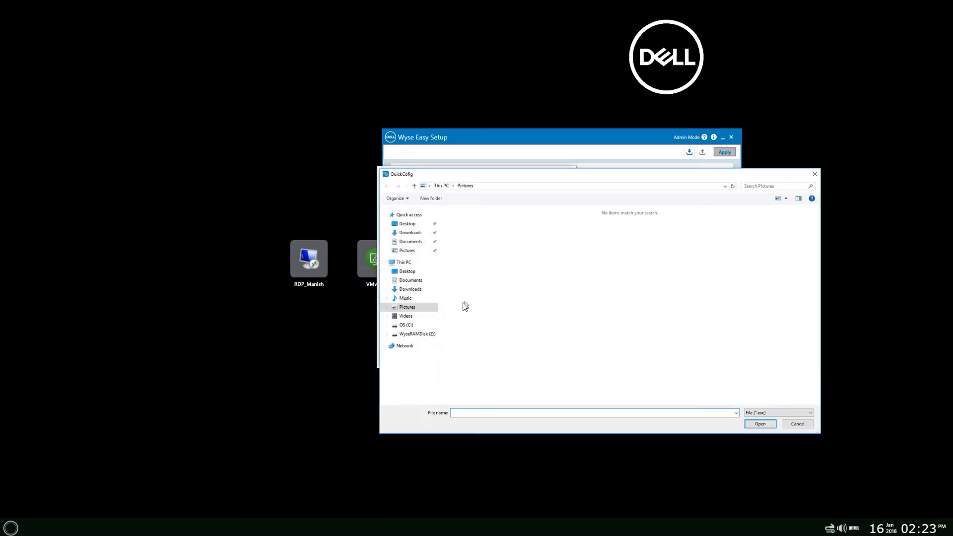
mouse_move(814, 173)
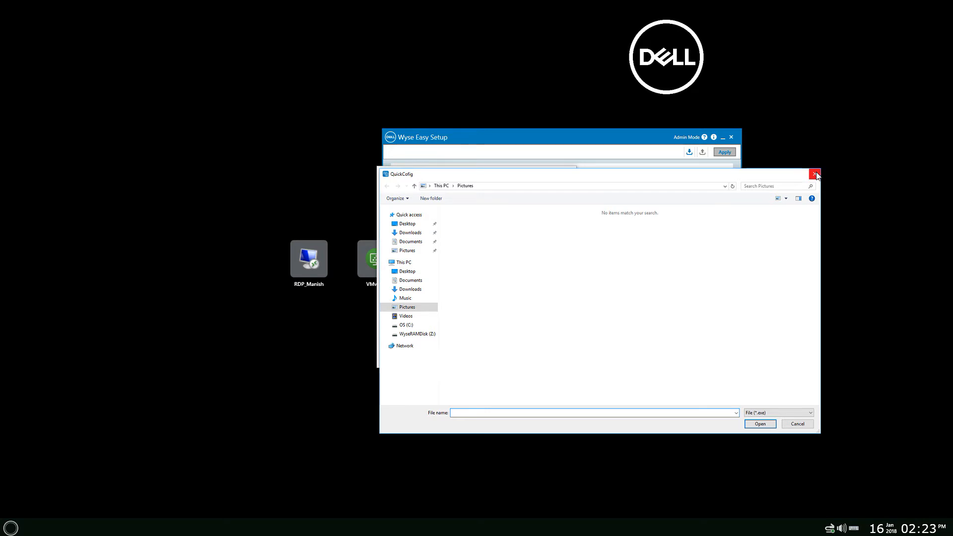
left_click(814, 173)
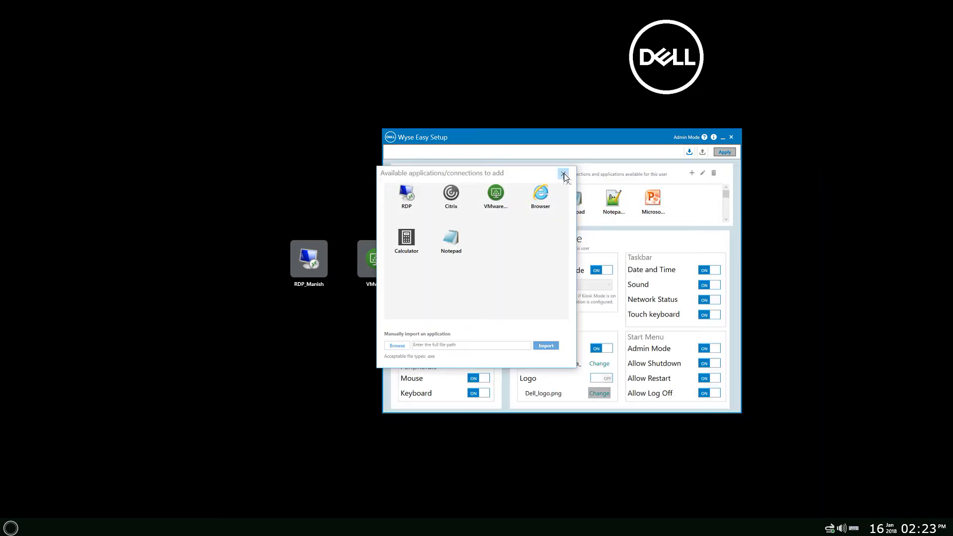
left_click(562, 173)
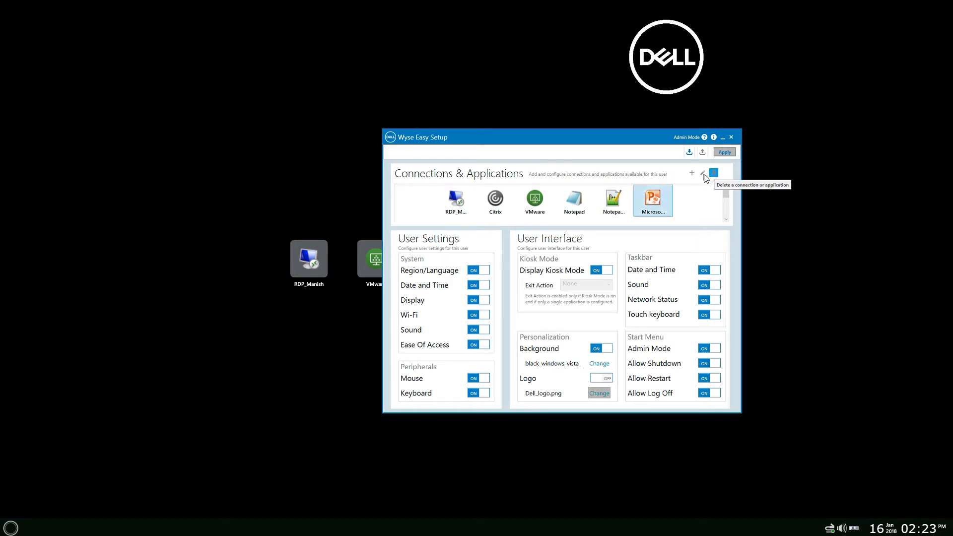
mouse_move(703, 174)
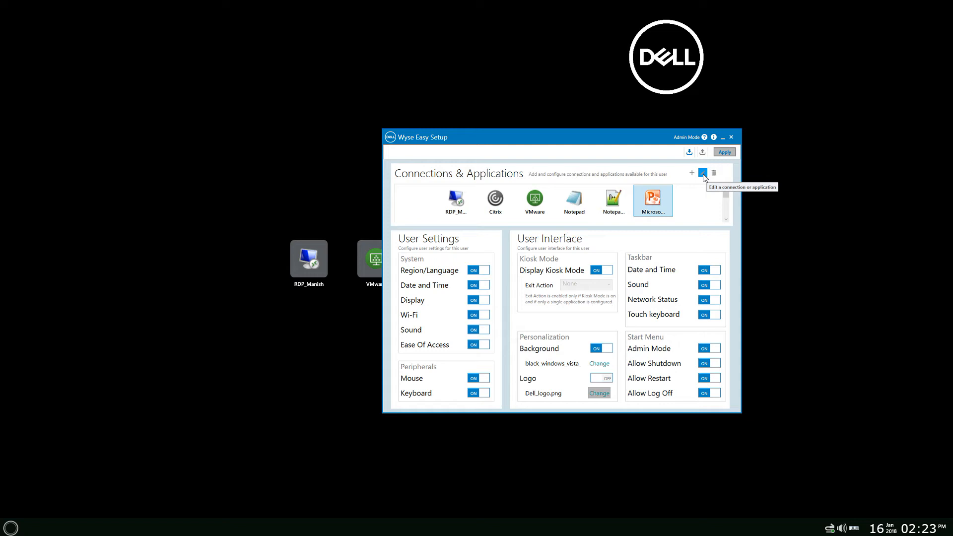
left_click(573, 200)
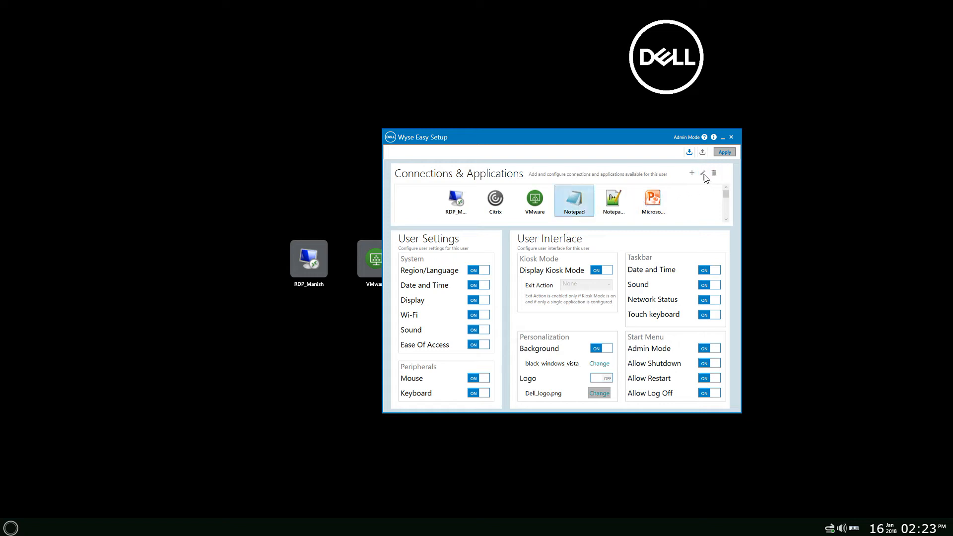
left_click(702, 173)
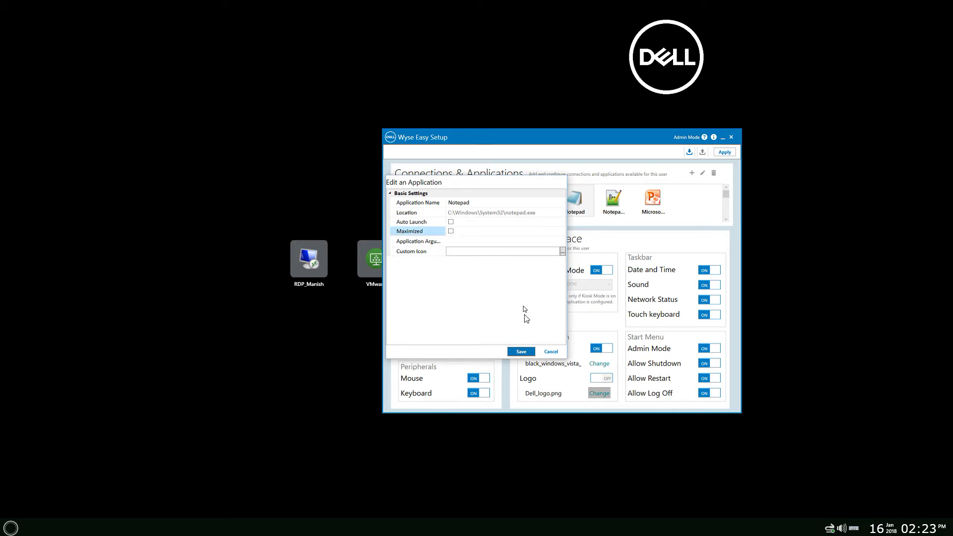
left_click(549, 351)
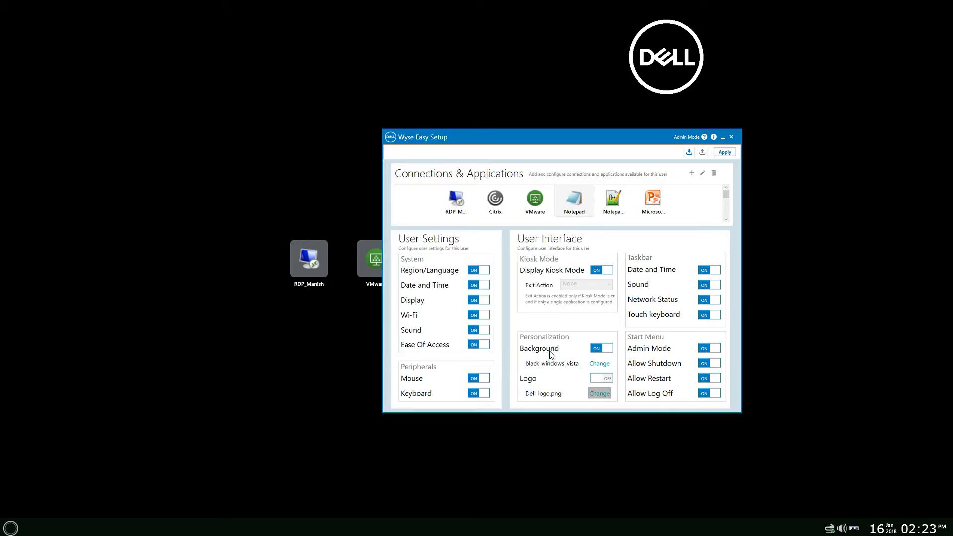
mouse_move(535, 297)
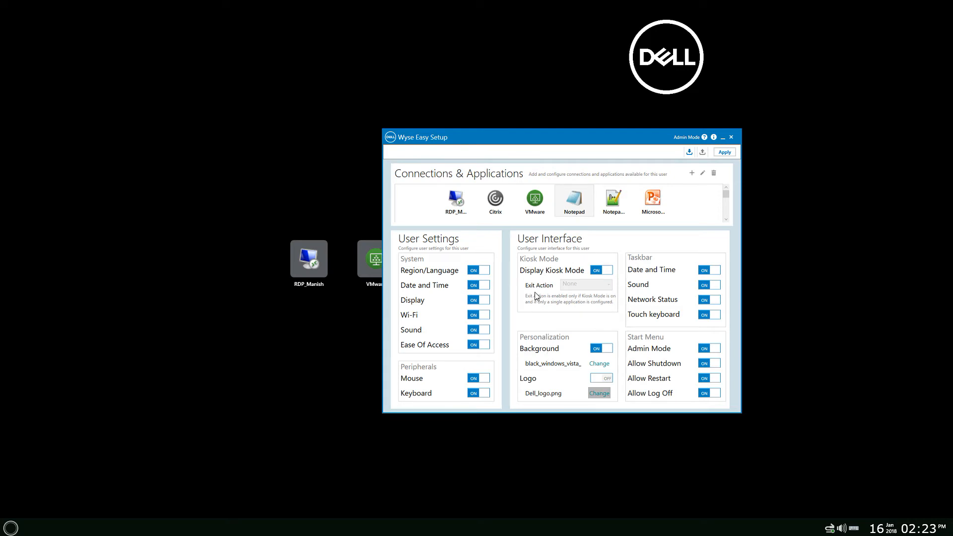
mouse_move(423, 256)
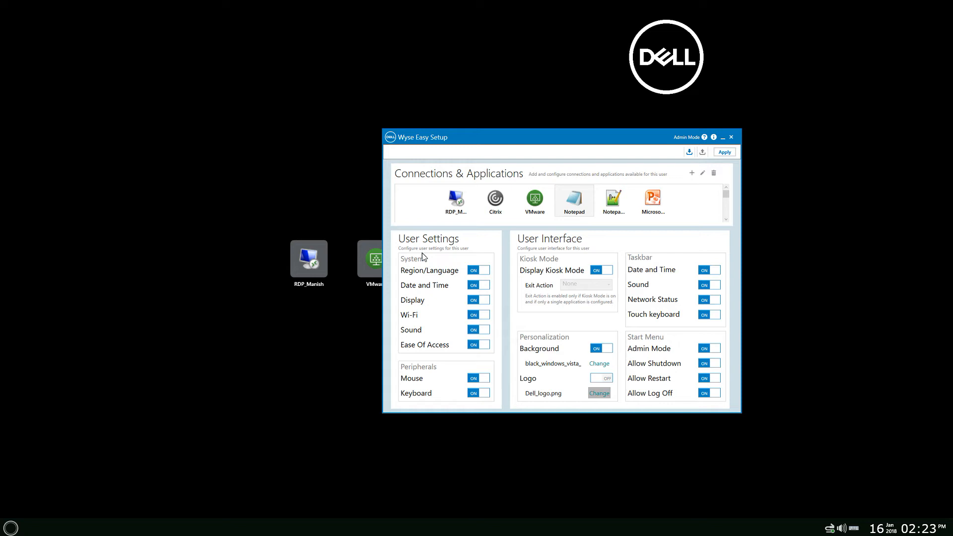
mouse_move(436, 263)
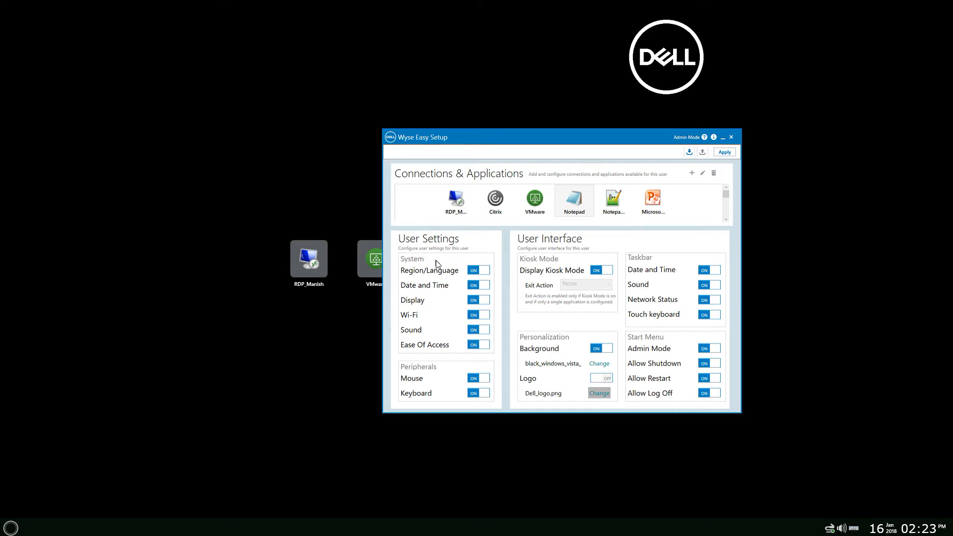
mouse_move(450, 267)
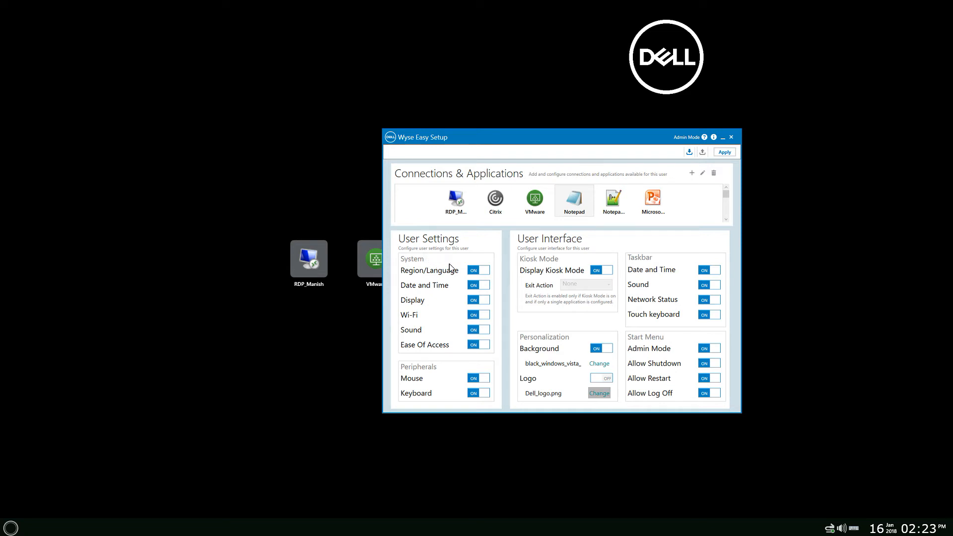
mouse_move(484, 275)
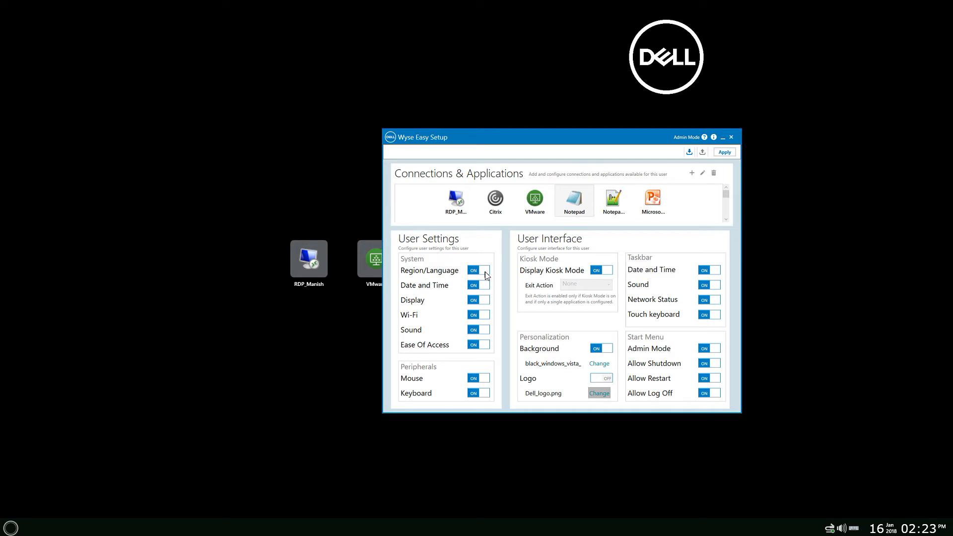
left_click(479, 270)
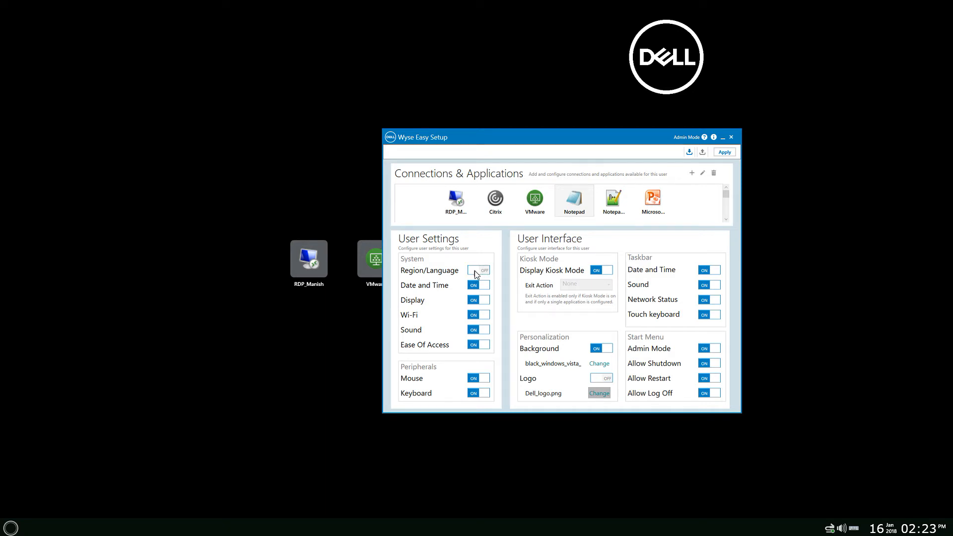
left_click(477, 270)
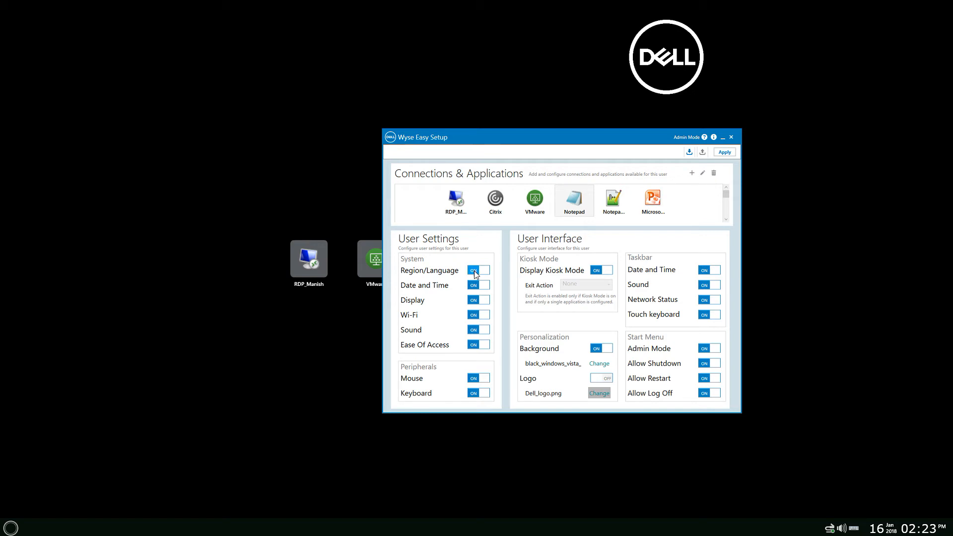
mouse_move(431, 278)
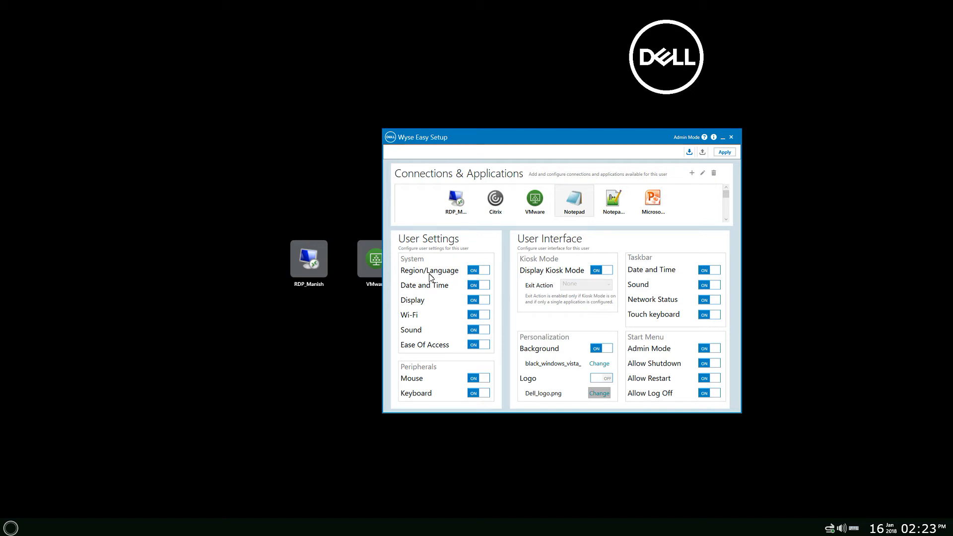
mouse_move(418, 393)
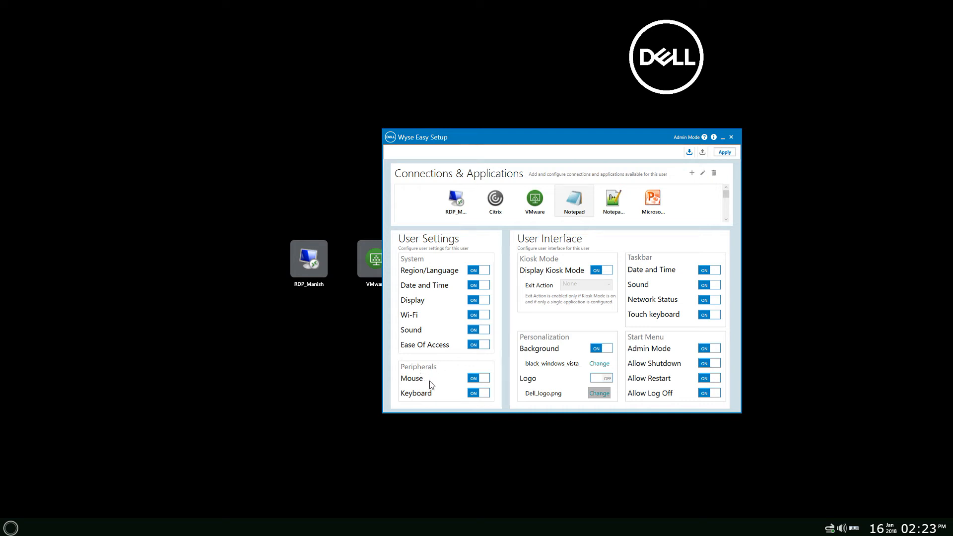
mouse_move(447, 381)
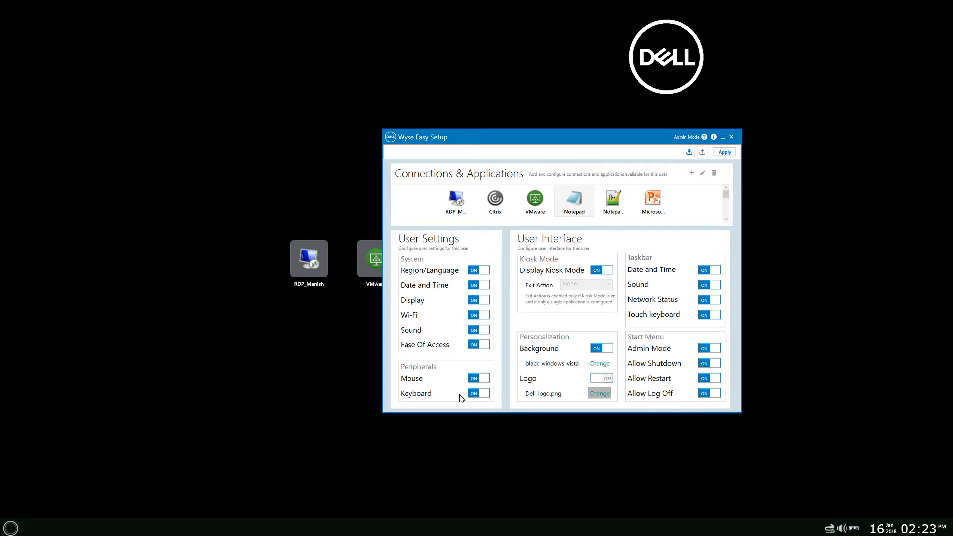
mouse_move(445, 300)
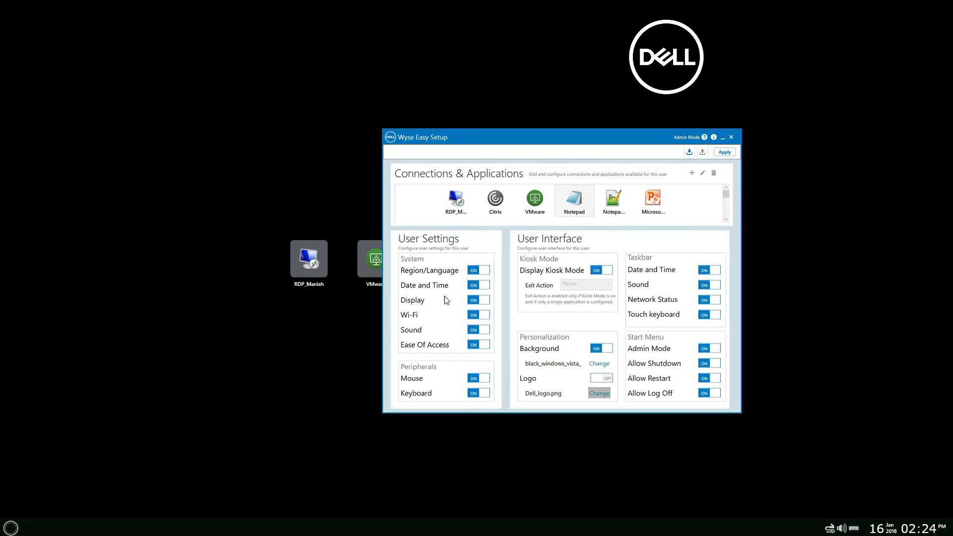
mouse_move(562, 252)
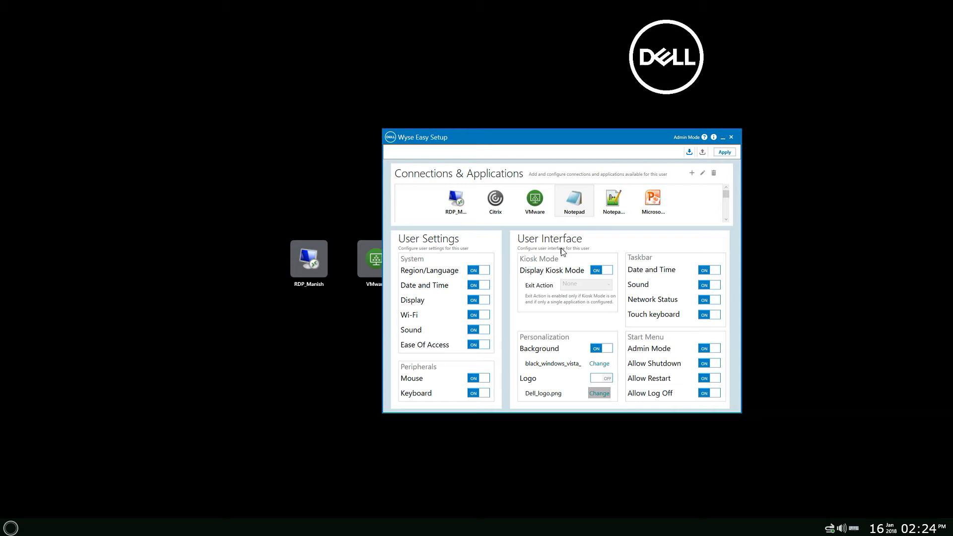
mouse_move(609, 254)
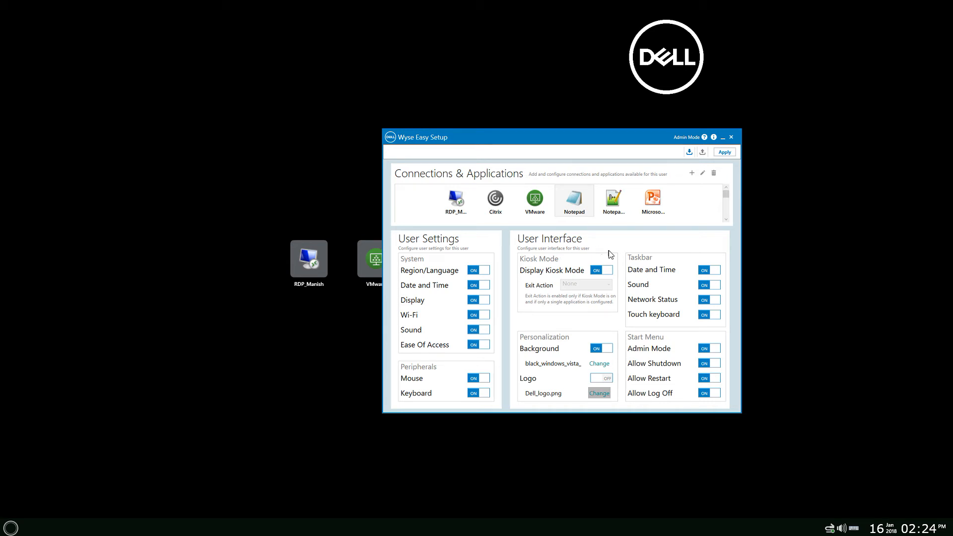
mouse_move(685, 344)
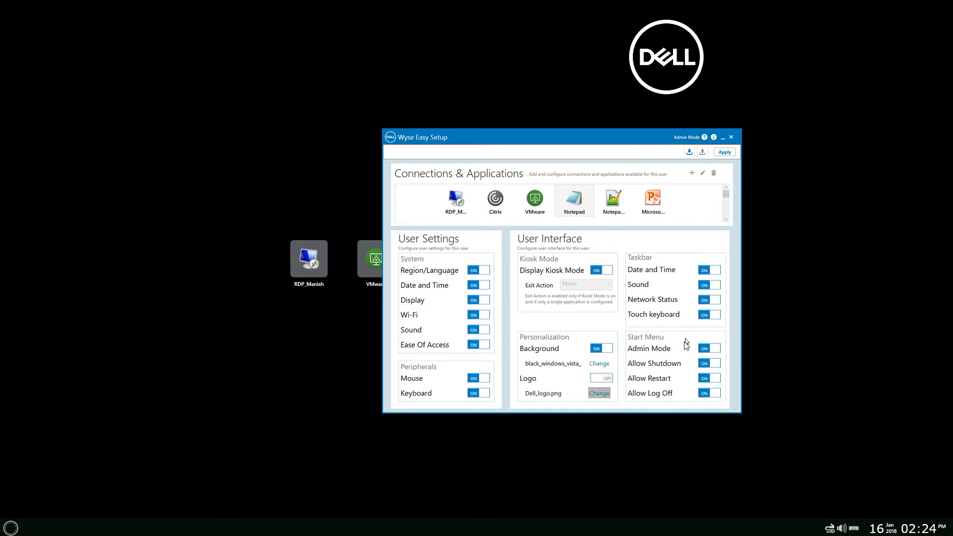
mouse_move(685, 348)
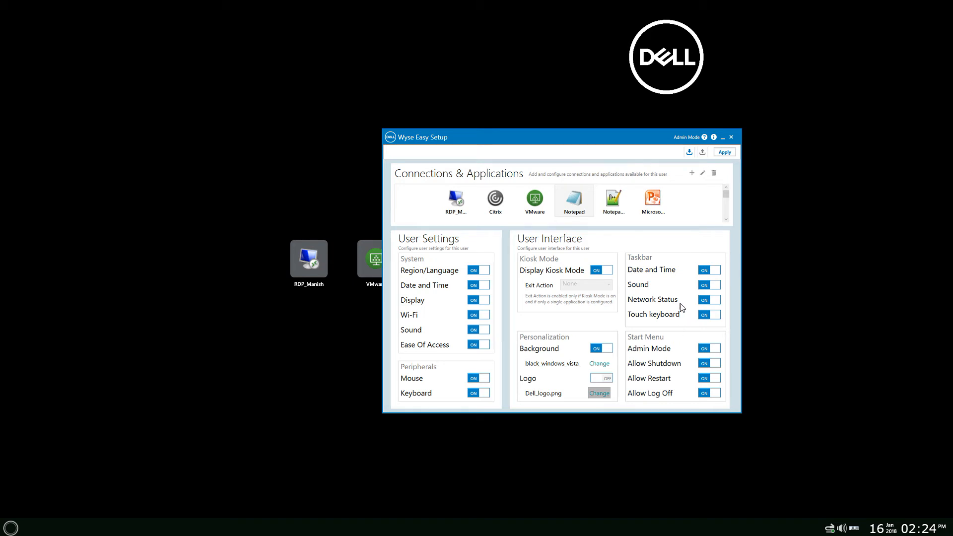
mouse_move(643, 310)
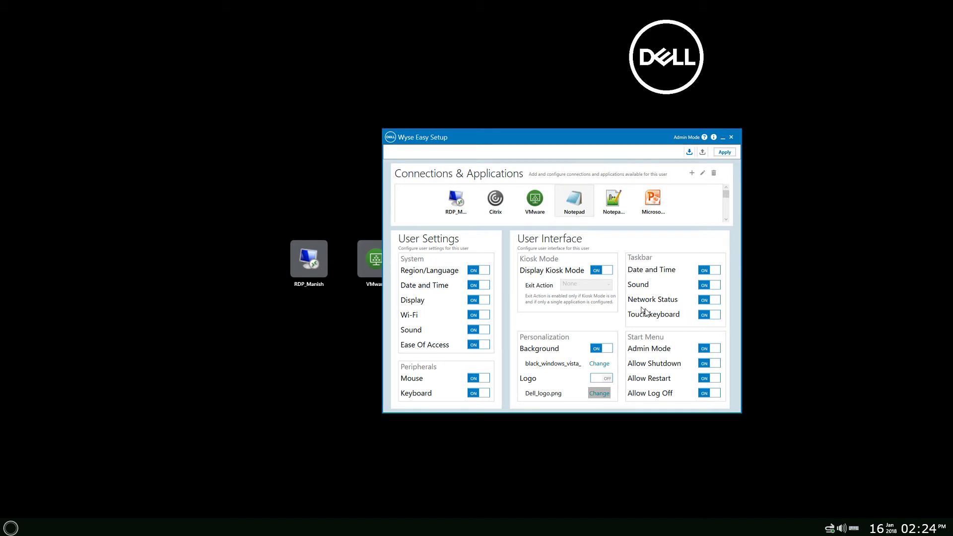
mouse_move(652, 272)
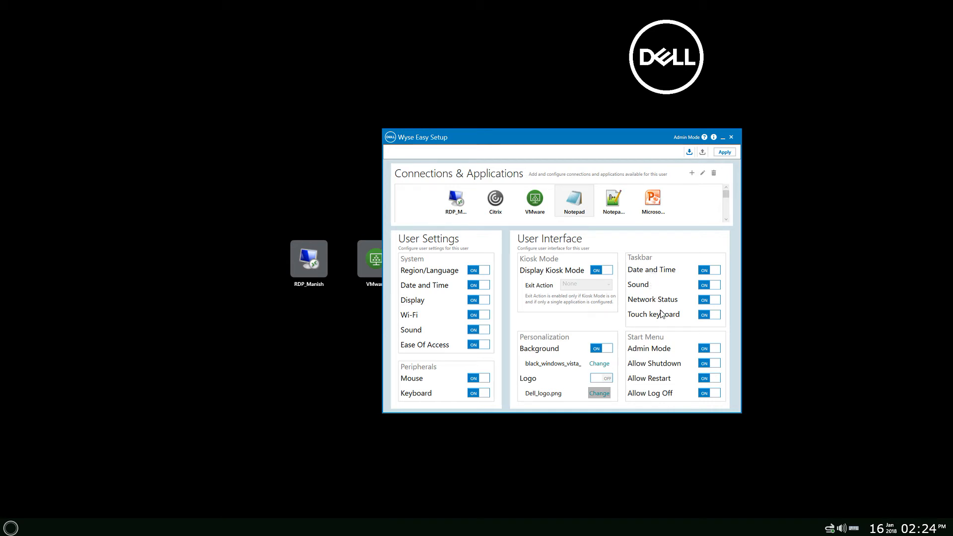
mouse_move(826, 522)
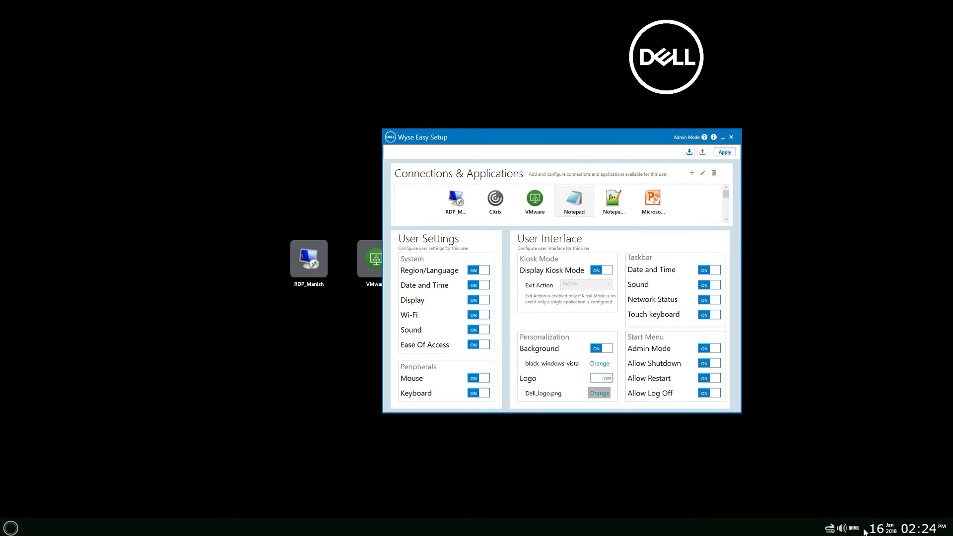
mouse_move(669, 351)
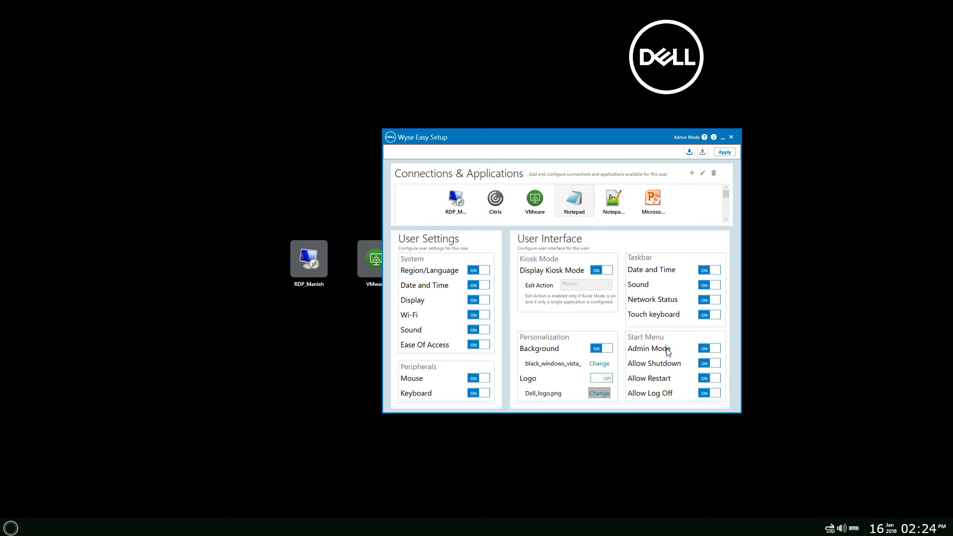
mouse_move(670, 395)
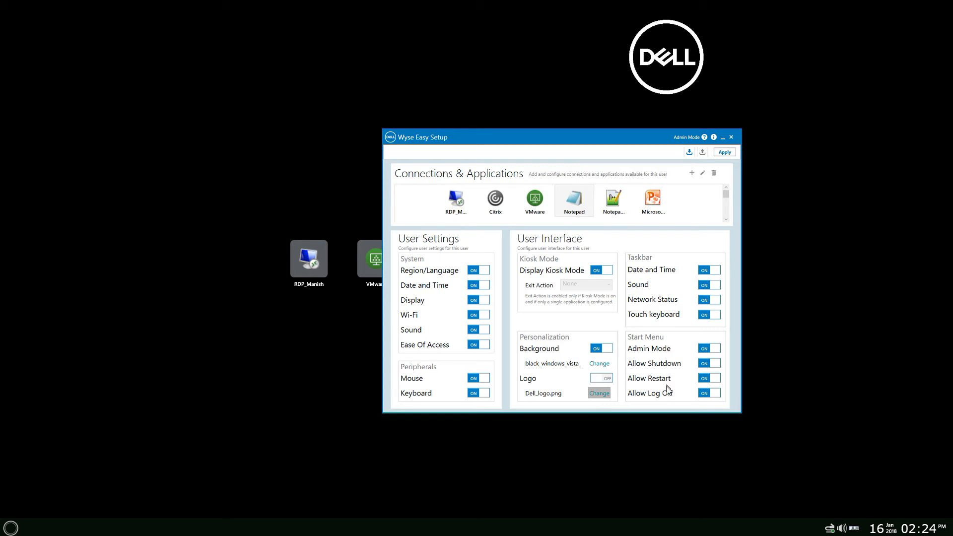
mouse_move(713, 349)
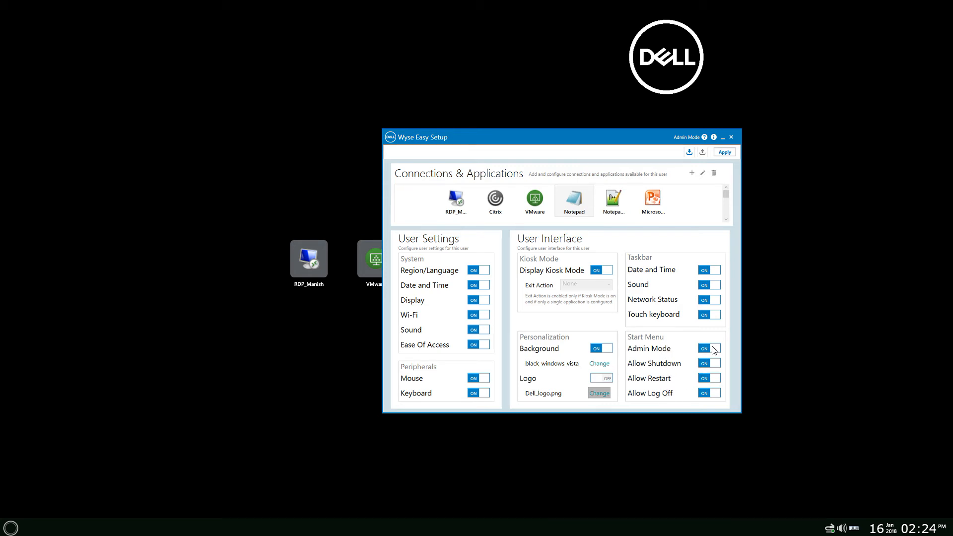
left_click(708, 348)
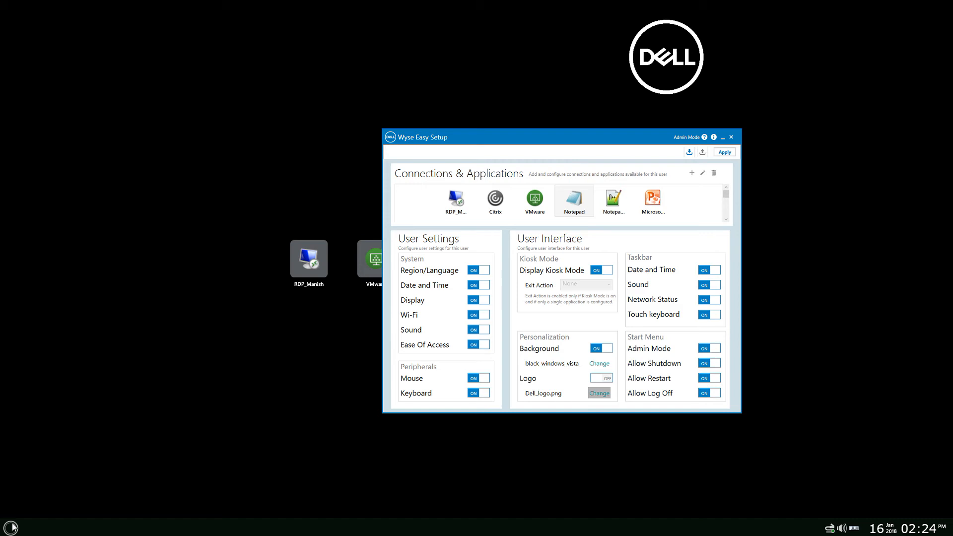
Step: Open the Start menu showing Control Panel, Admin Access, Log off and power options
left_click(9, 527)
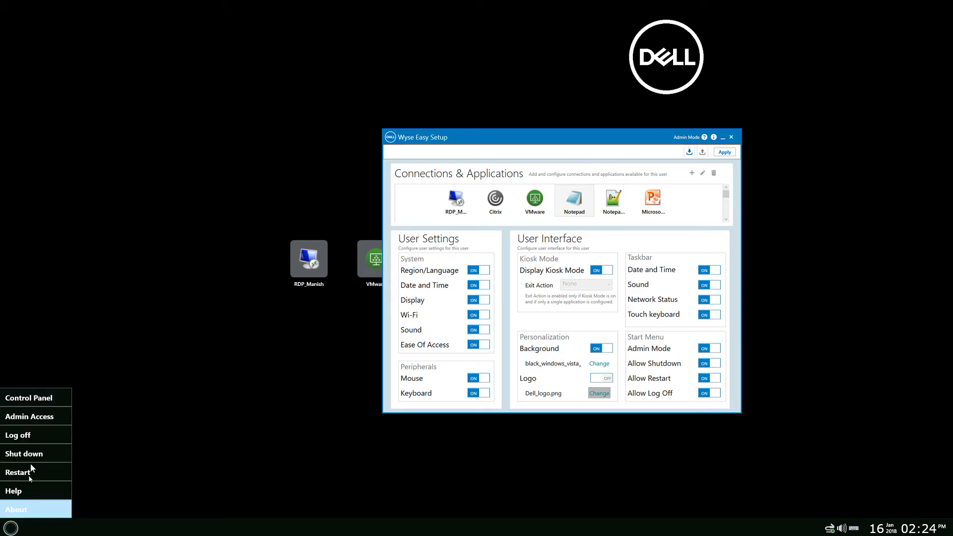
mouse_move(335, 403)
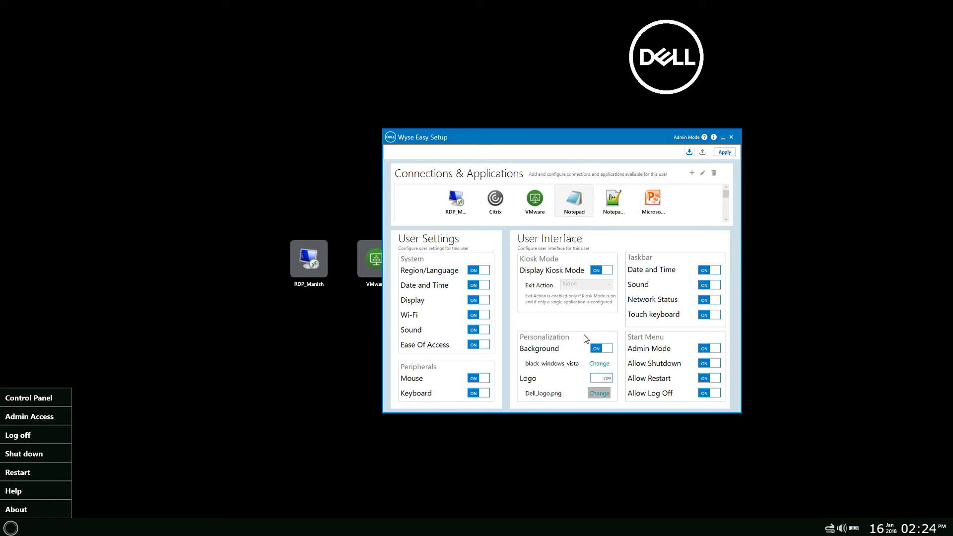
mouse_move(579, 330)
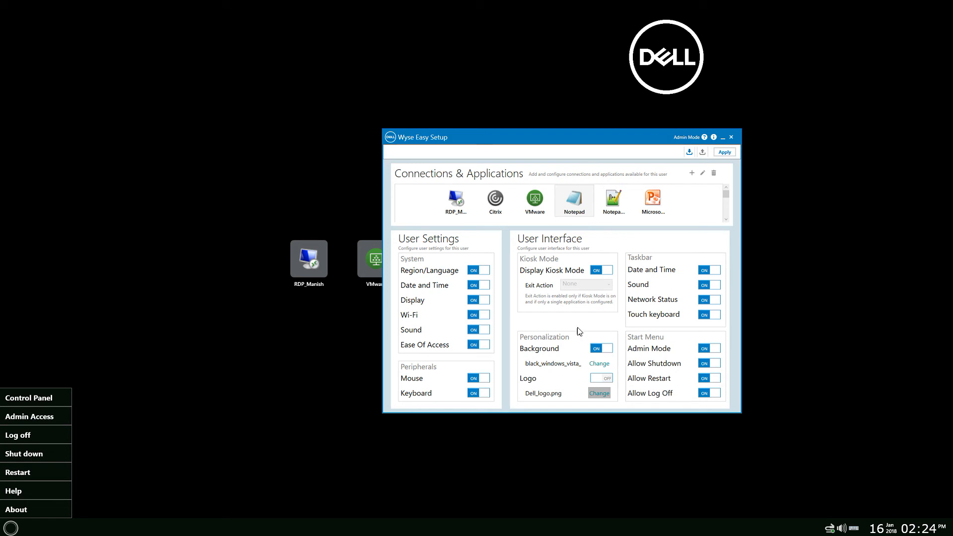
mouse_move(575, 336)
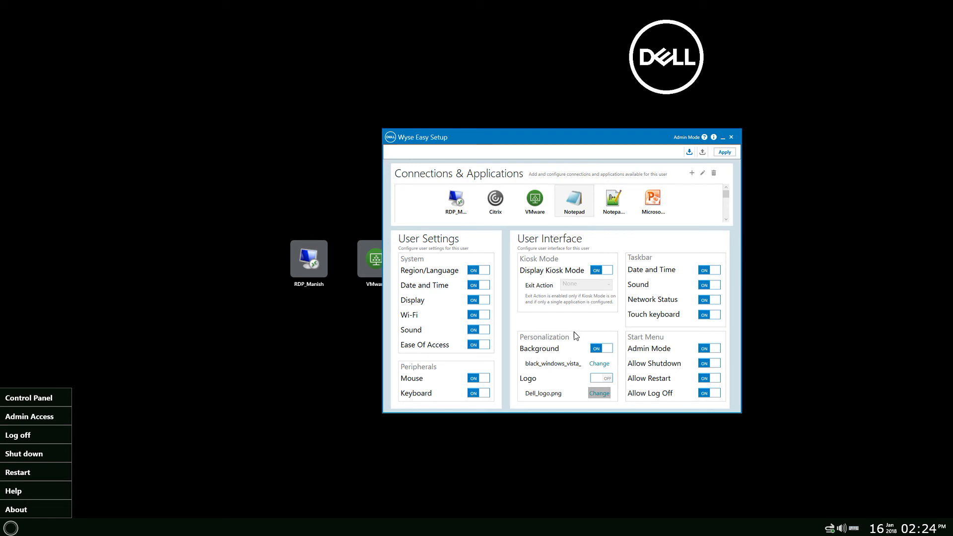
mouse_move(565, 357)
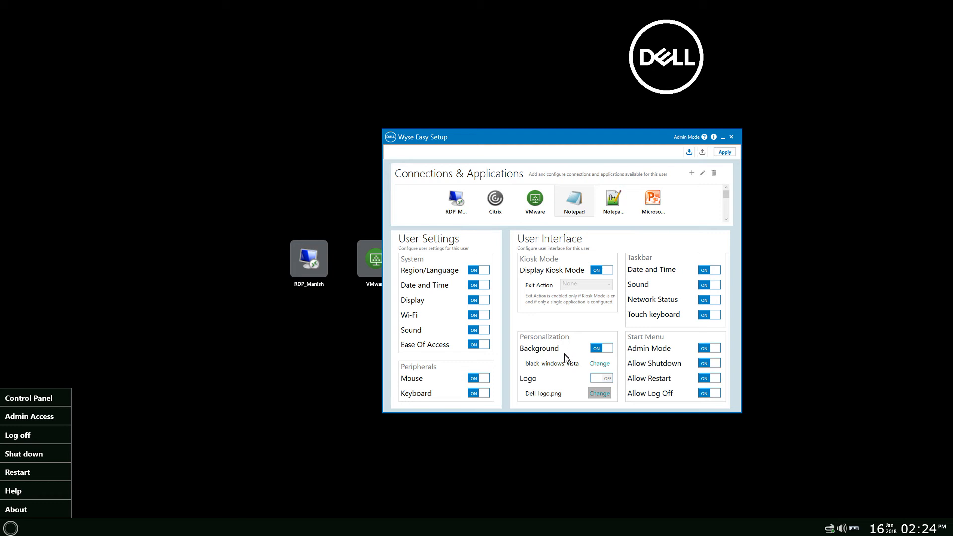
mouse_move(564, 365)
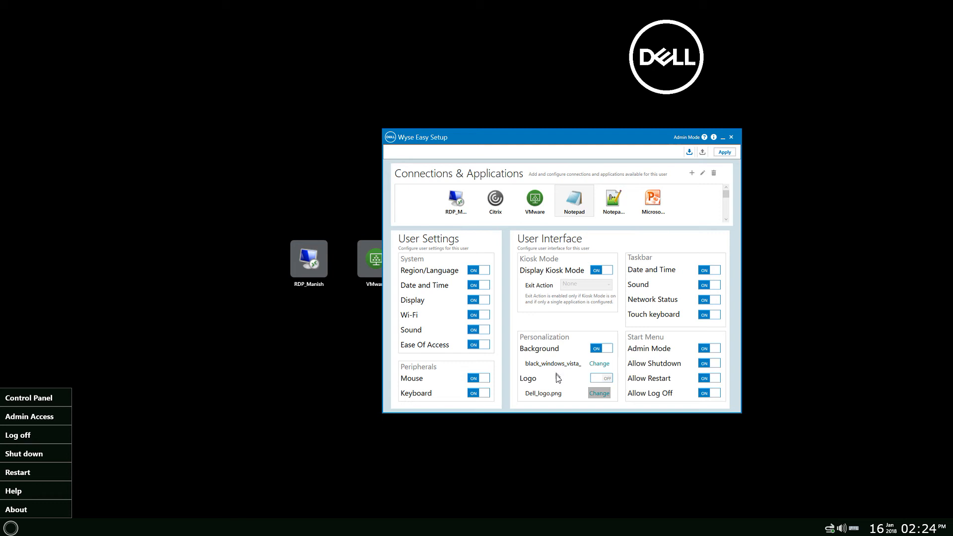
mouse_move(539, 386)
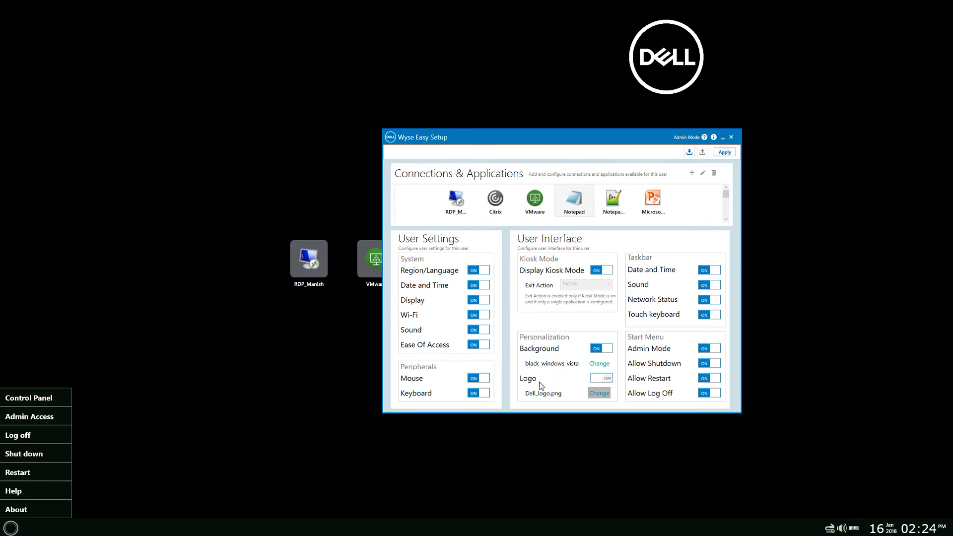
mouse_move(645, 51)
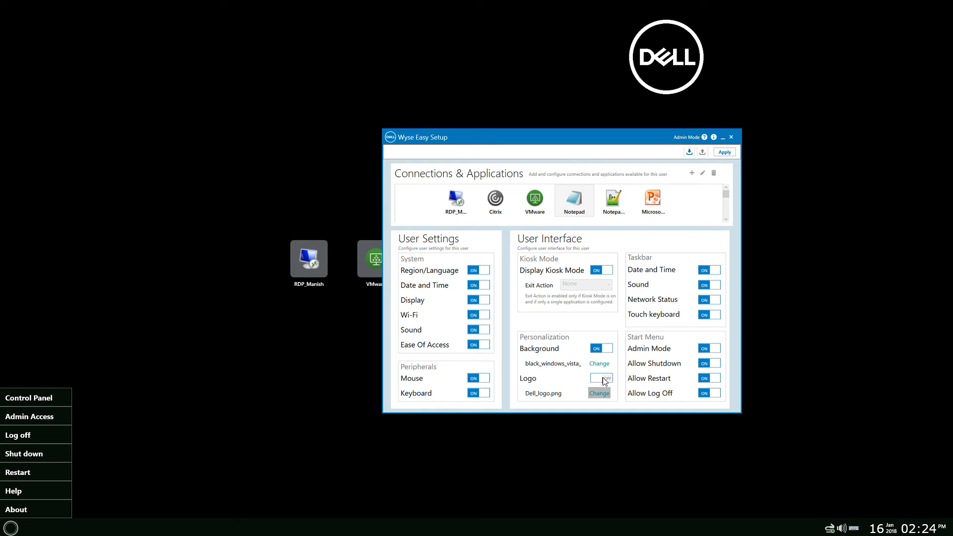
left_click(601, 377)
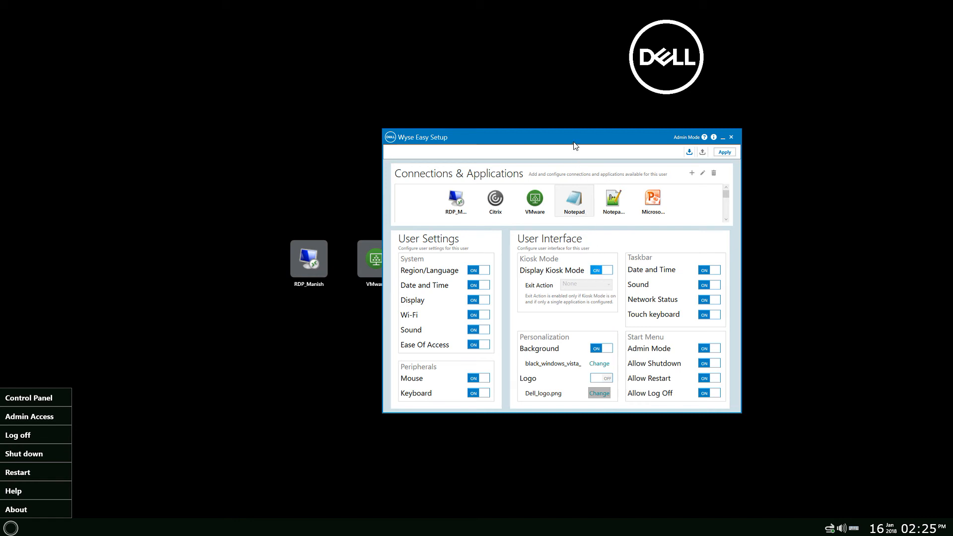
mouse_move(508, 245)
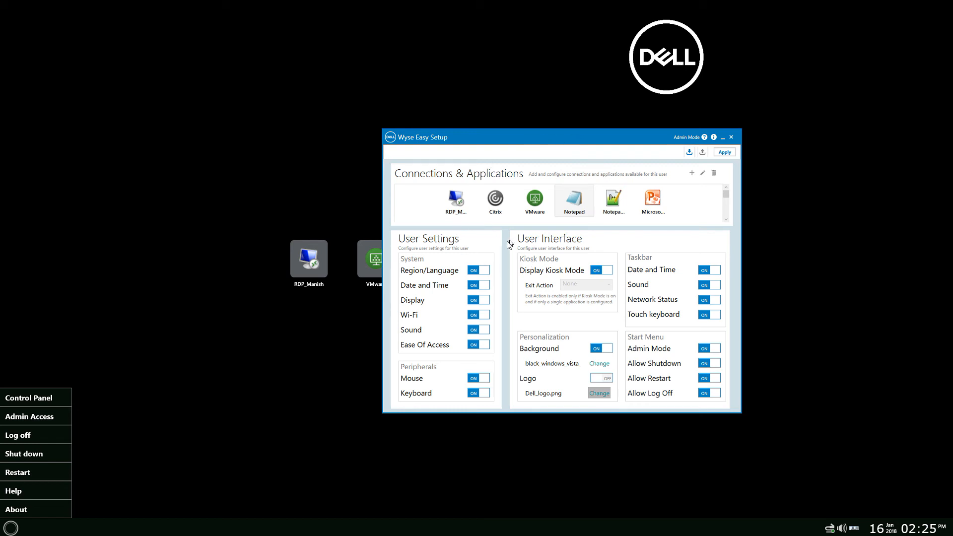
mouse_move(492, 222)
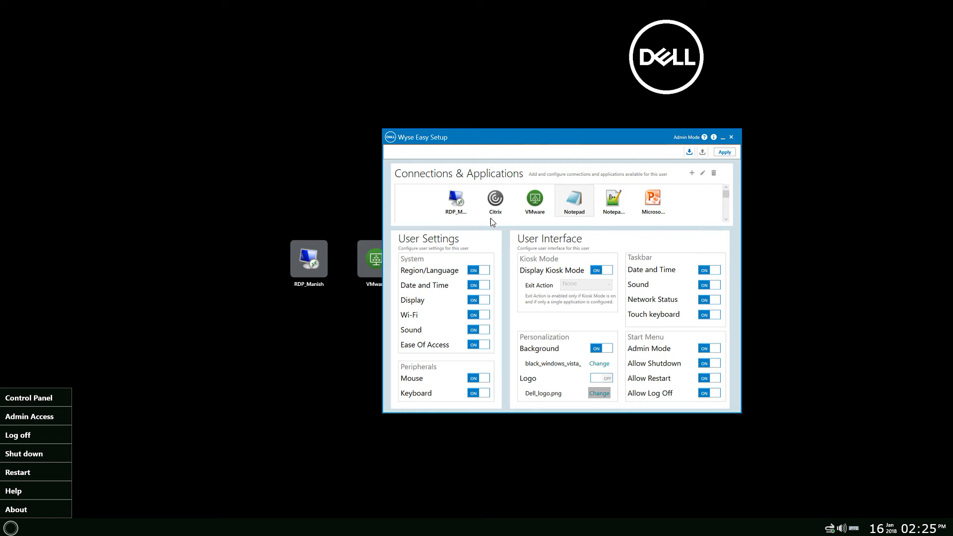
mouse_move(459, 217)
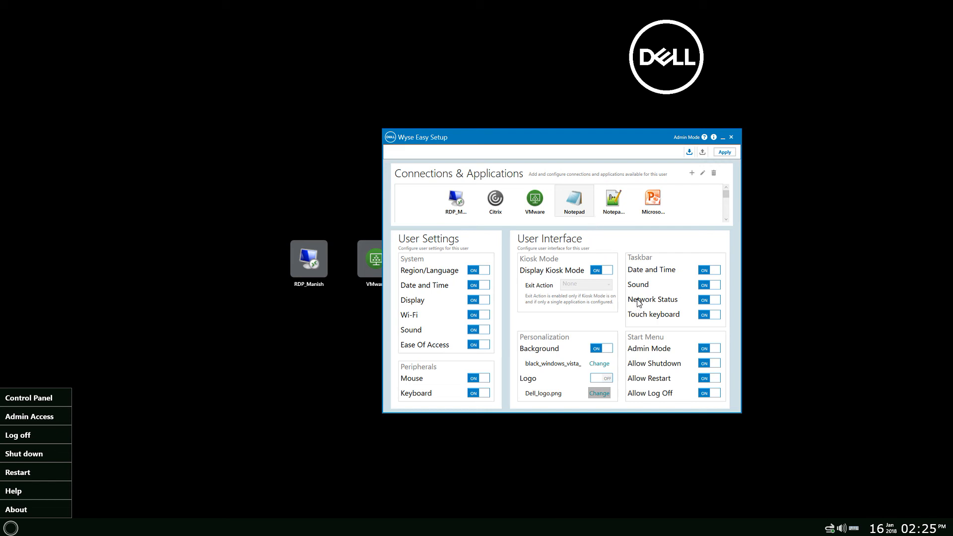
mouse_move(565, 278)
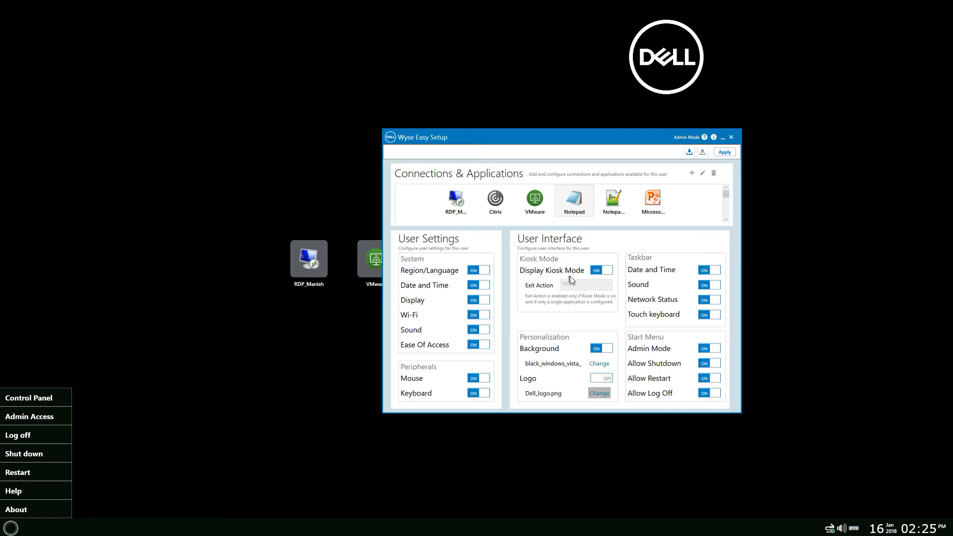
mouse_move(579, 288)
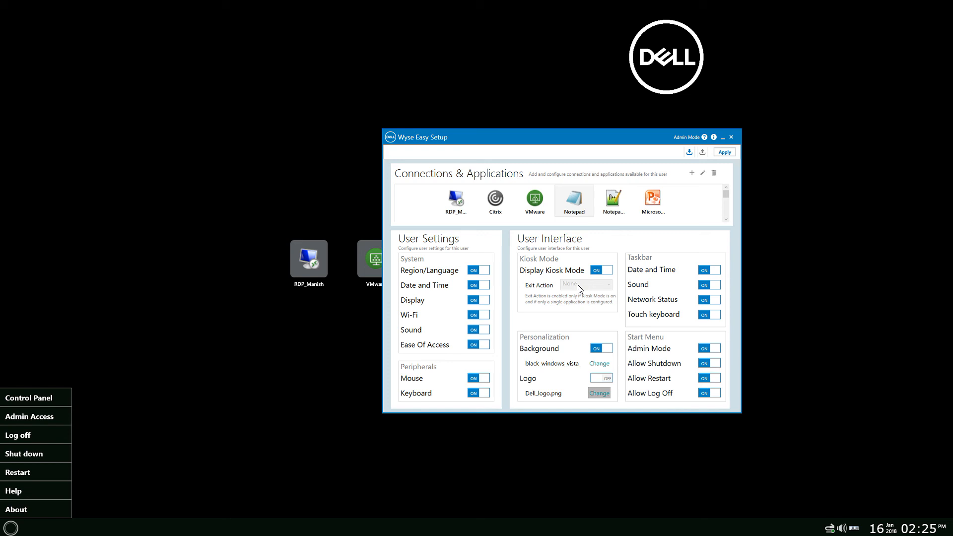
mouse_move(582, 287)
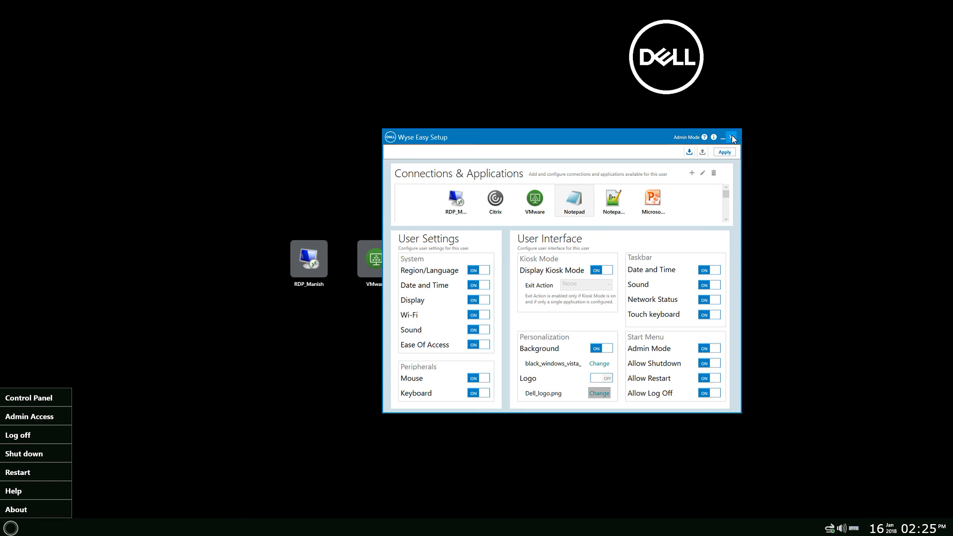
Step: Close Wyse Easy Setup, launch the VMware tile, and dismiss the server connection error
left_click(732, 137)
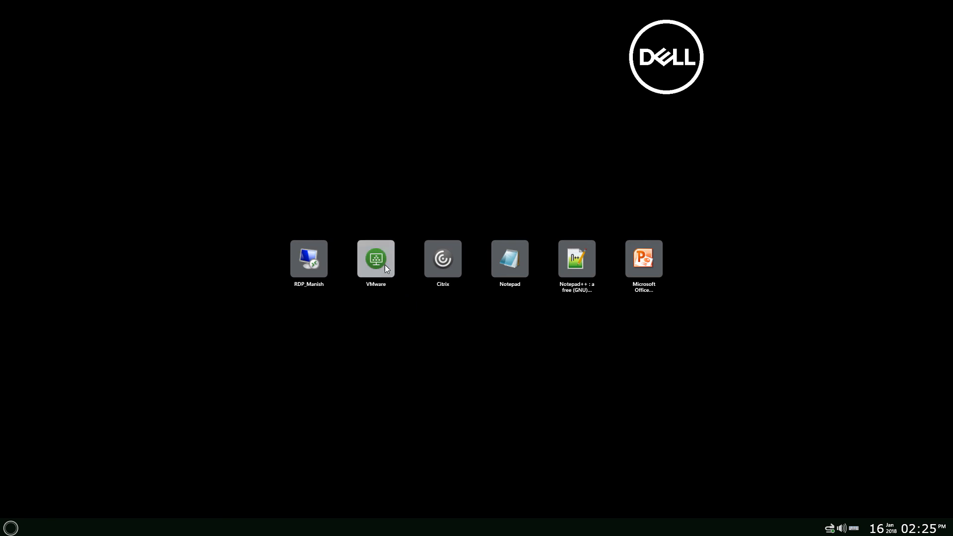
double_click(375, 258)
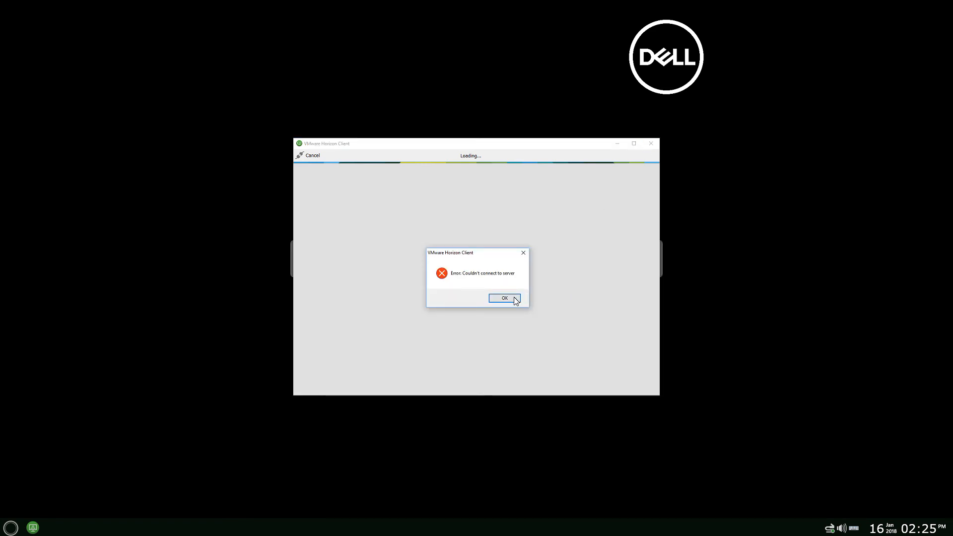
left_click(503, 297)
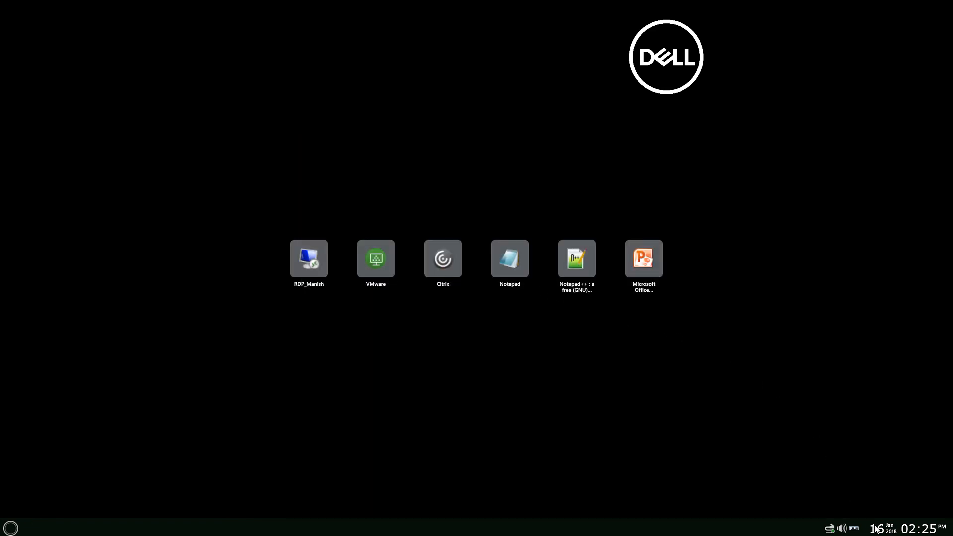
left_click(855, 528)
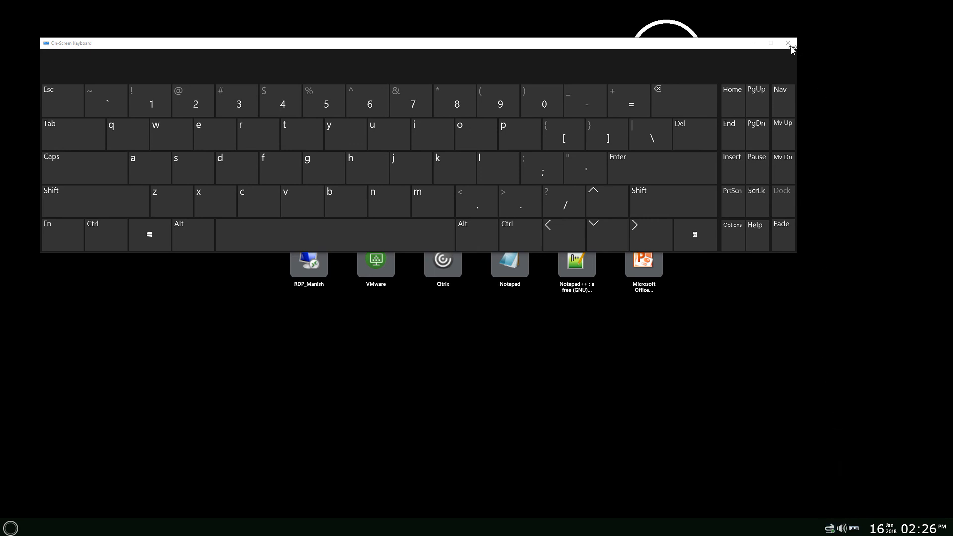
left_click(788, 43)
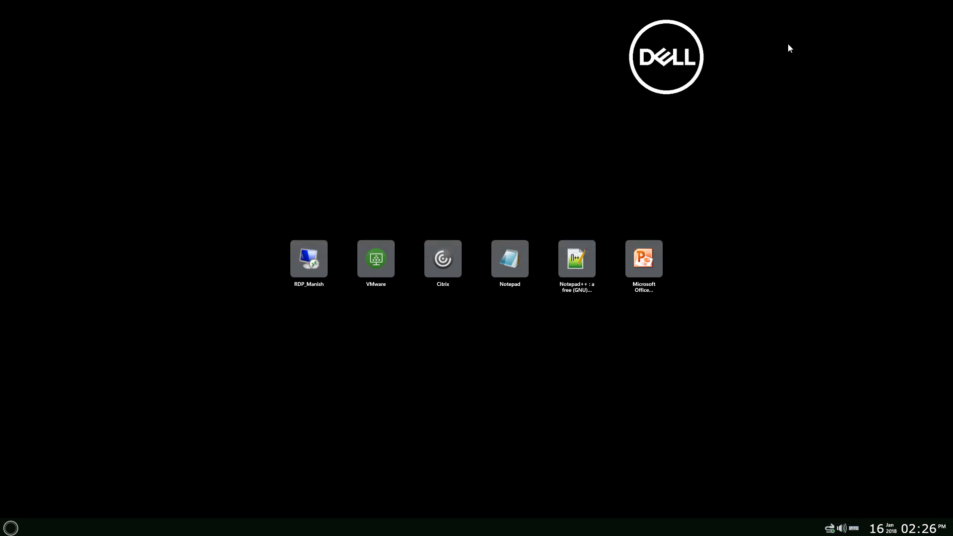